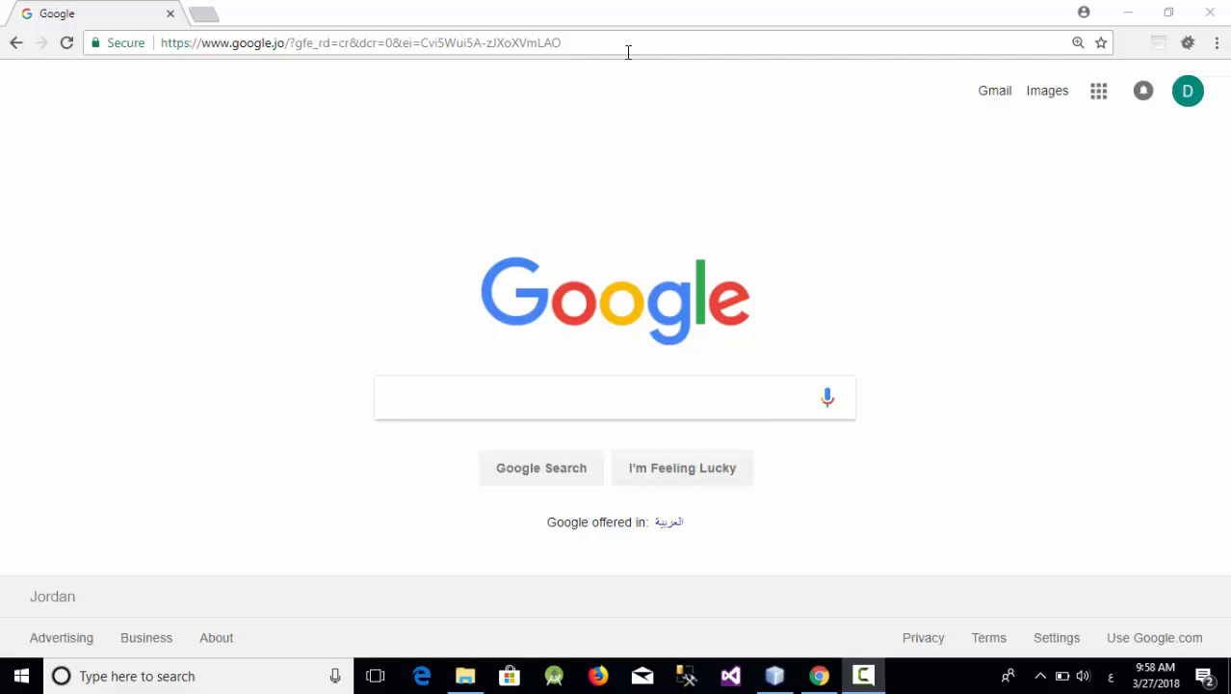
Step: Navigate the Chrome tab to godaddy.com via the address bar suggestion
type("J")
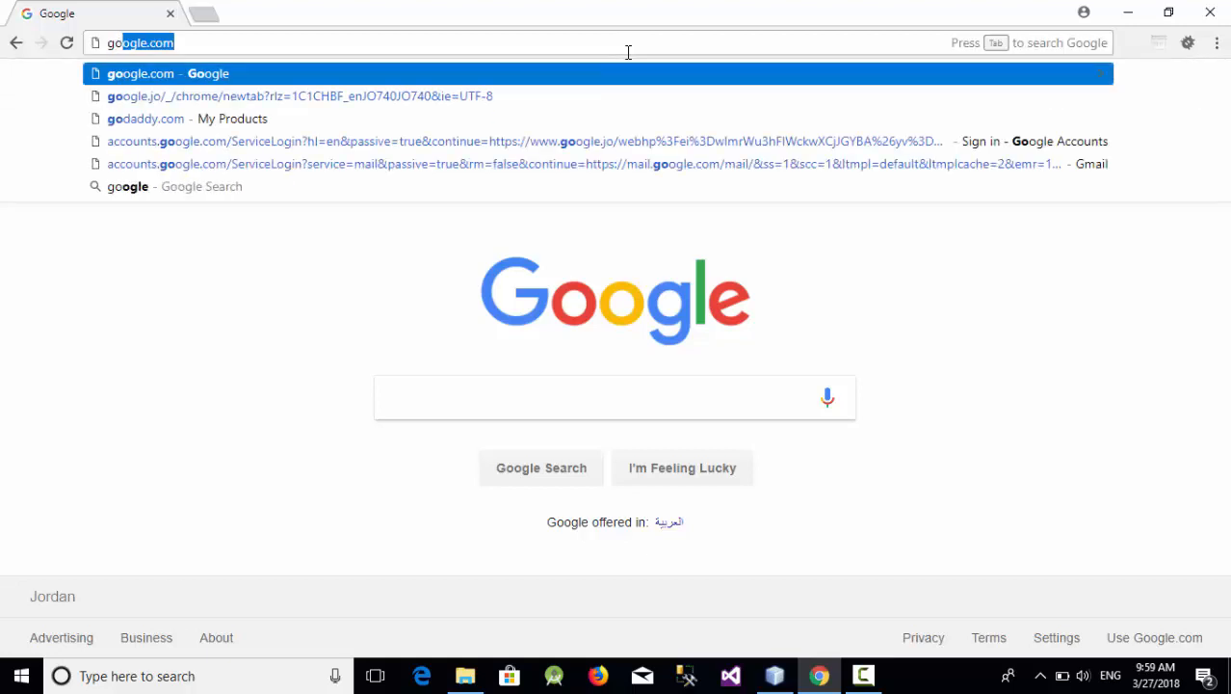
left_click(146, 119)
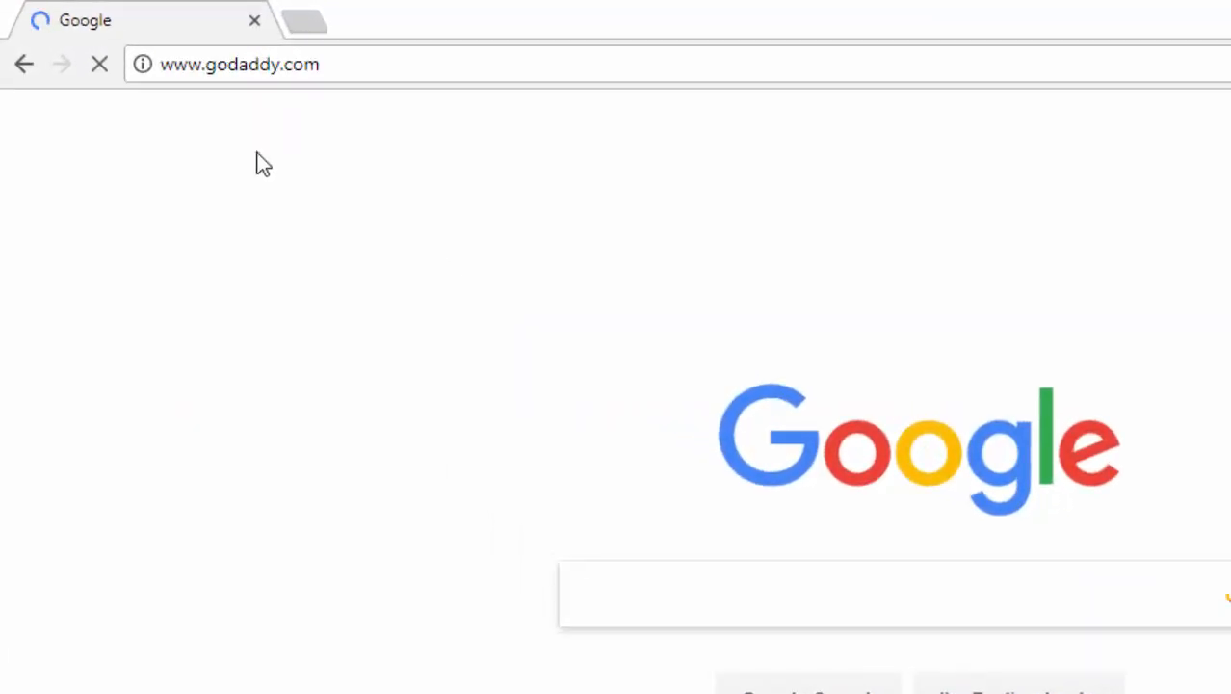
mouse_move(728, 186)
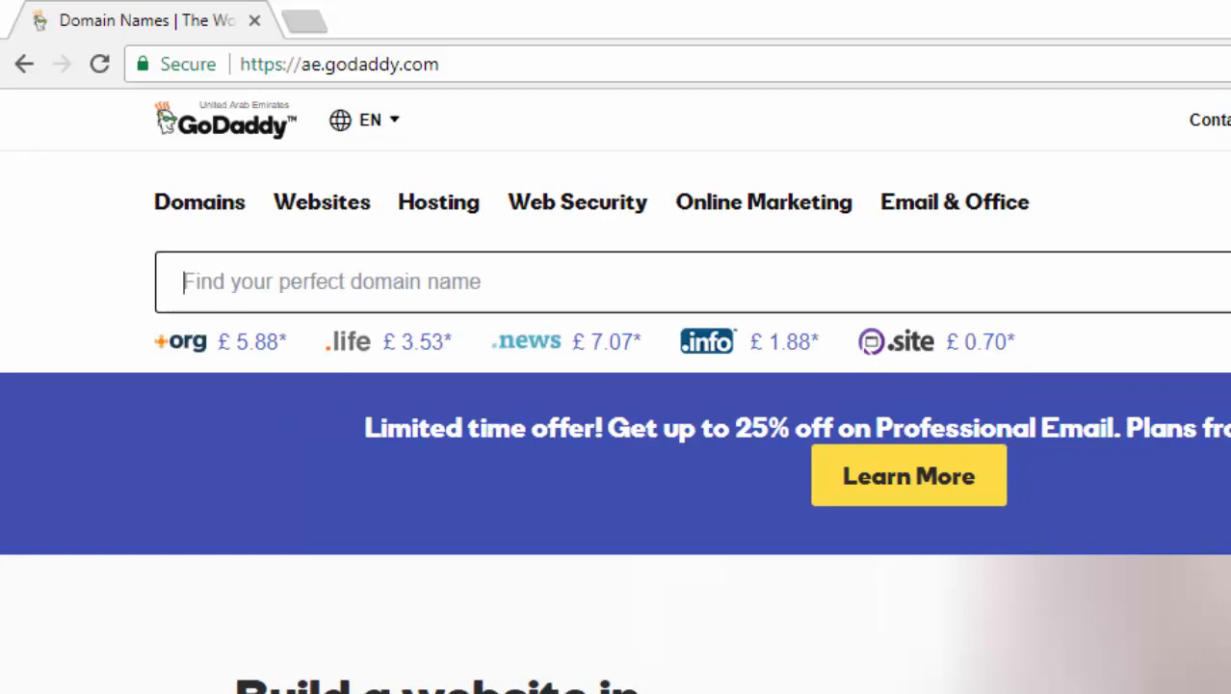
Step: Show the Sign In quick-links panel and browse the homepage down to the Hosting menu
left_click(1089, 73)
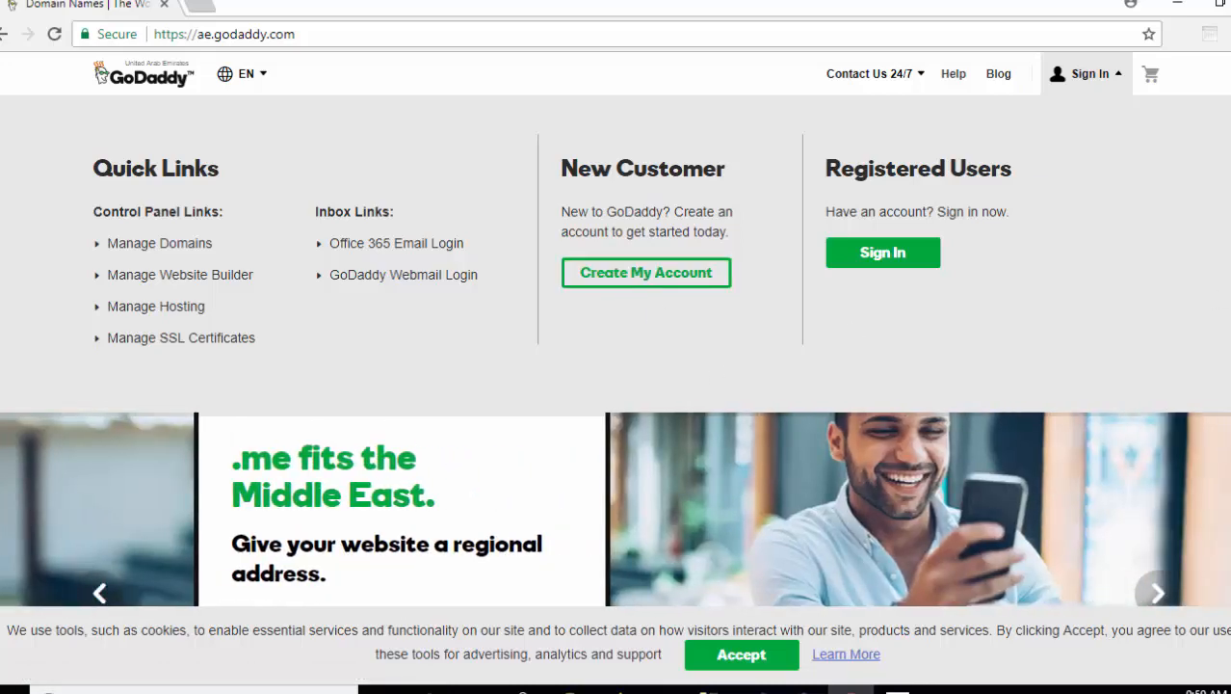
scroll("down", 3)
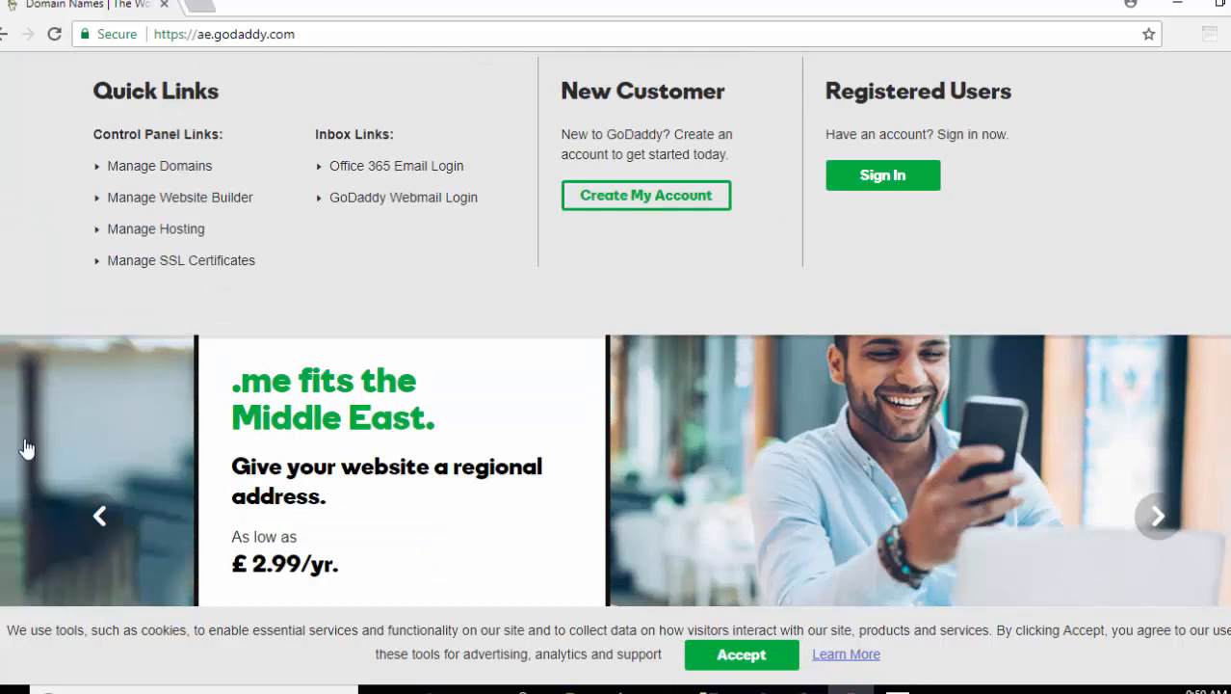
mouse_move(450, 459)
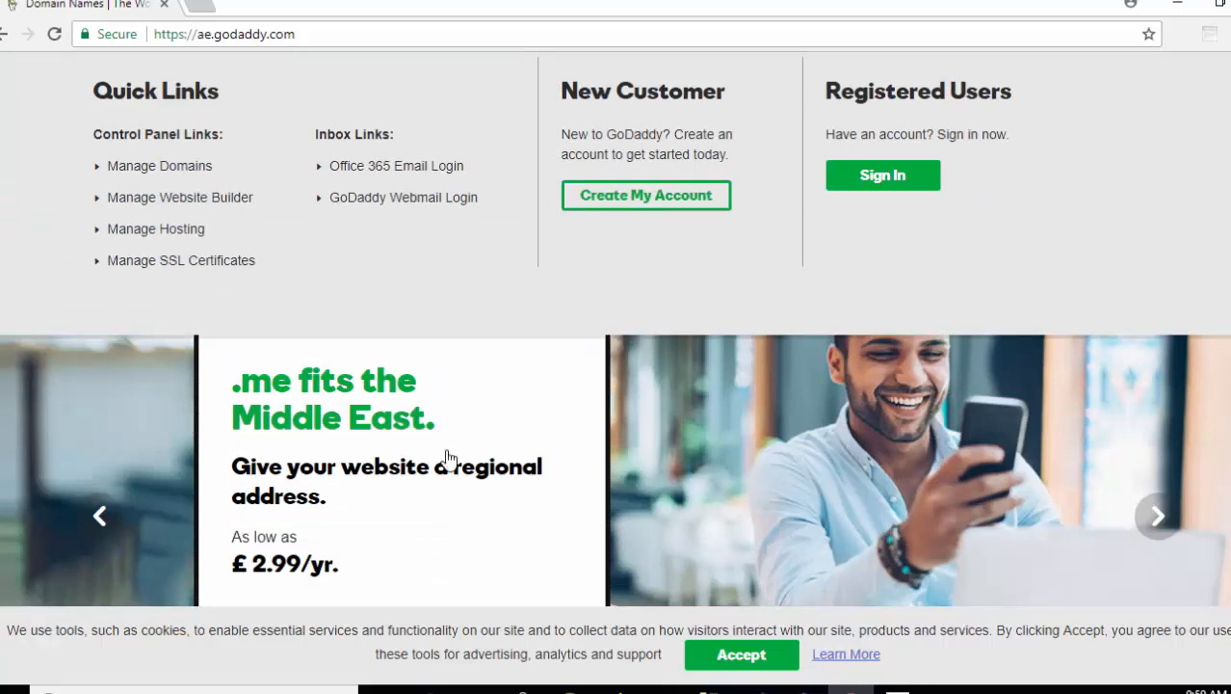
mouse_move(964, 3)
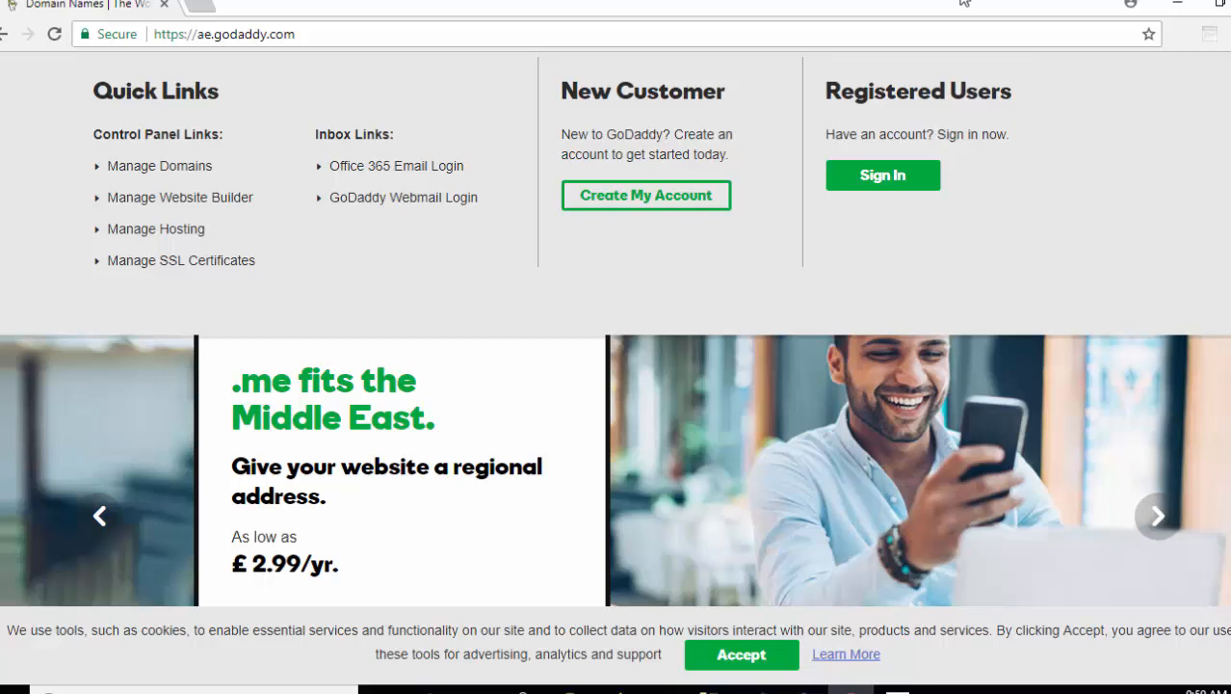
scroll("down", 3)
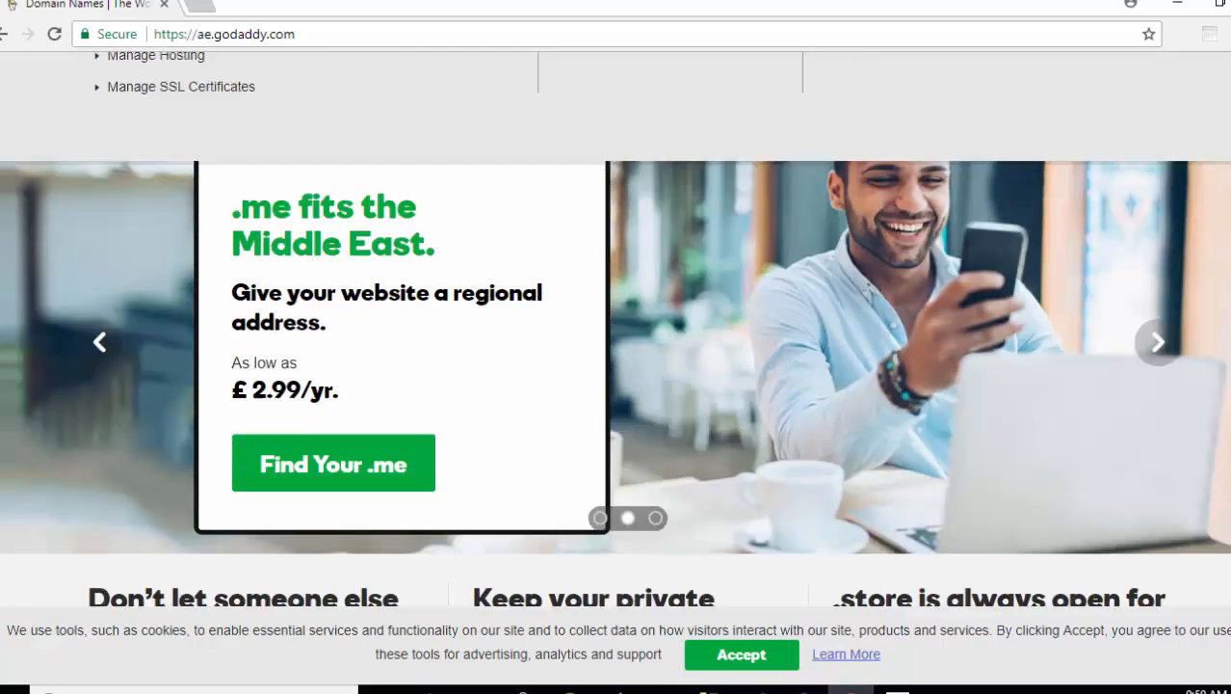
scroll("up", 3)
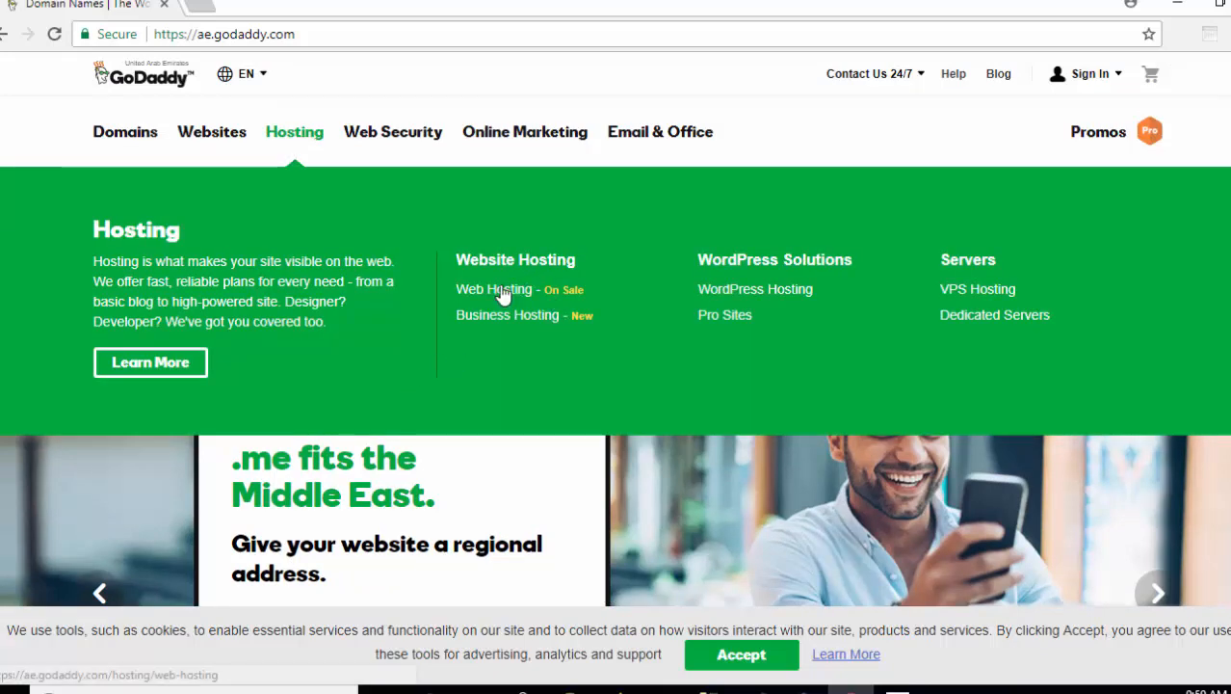
Step: Browse Web Hosting plans, switch to Windows plans, then bring up the account Sign In panel
left_click(494, 289)
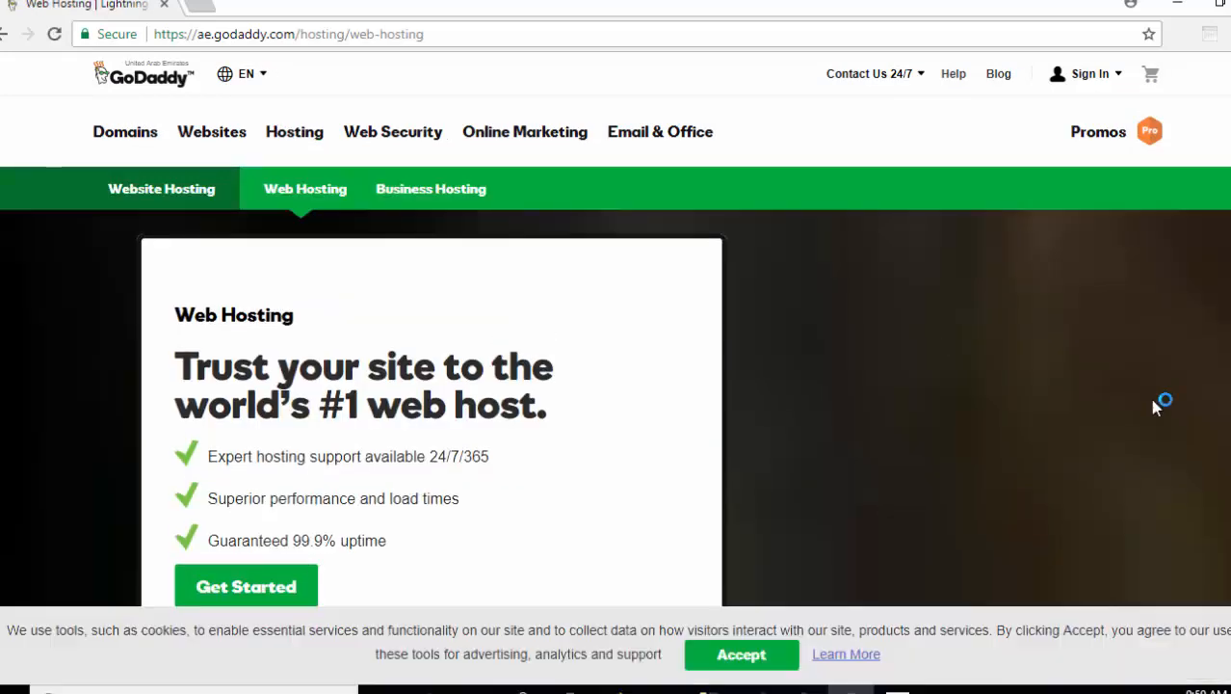
scroll("down", 3)
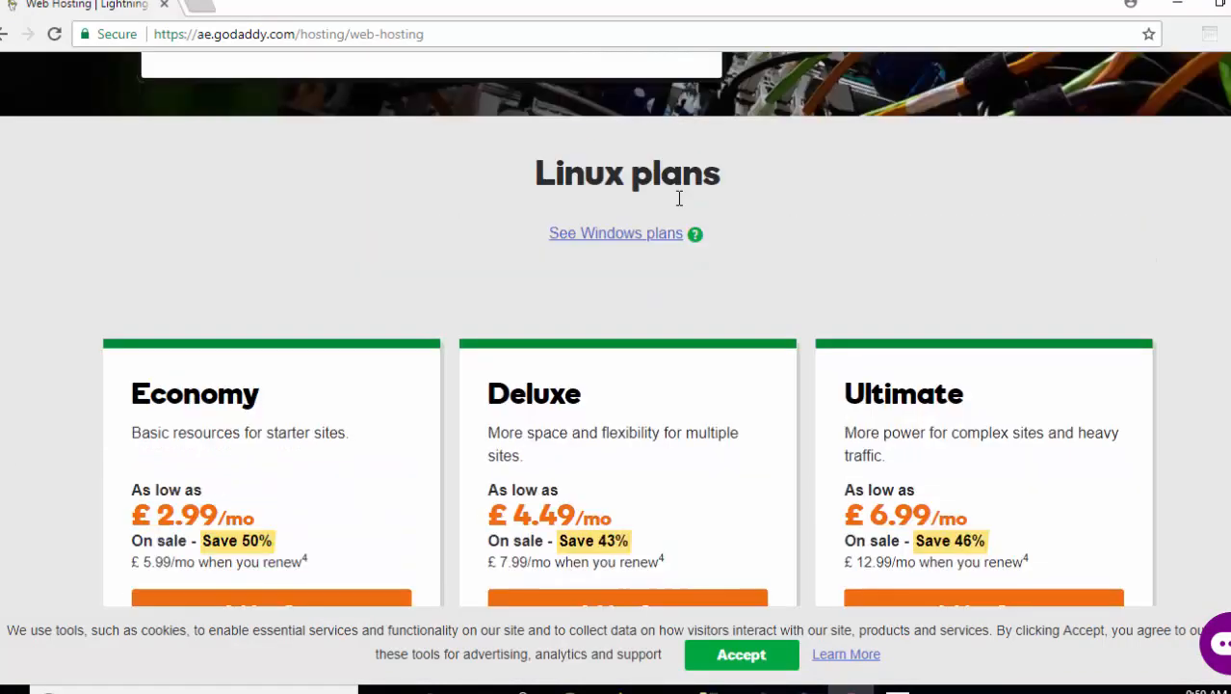
mouse_move(588, 244)
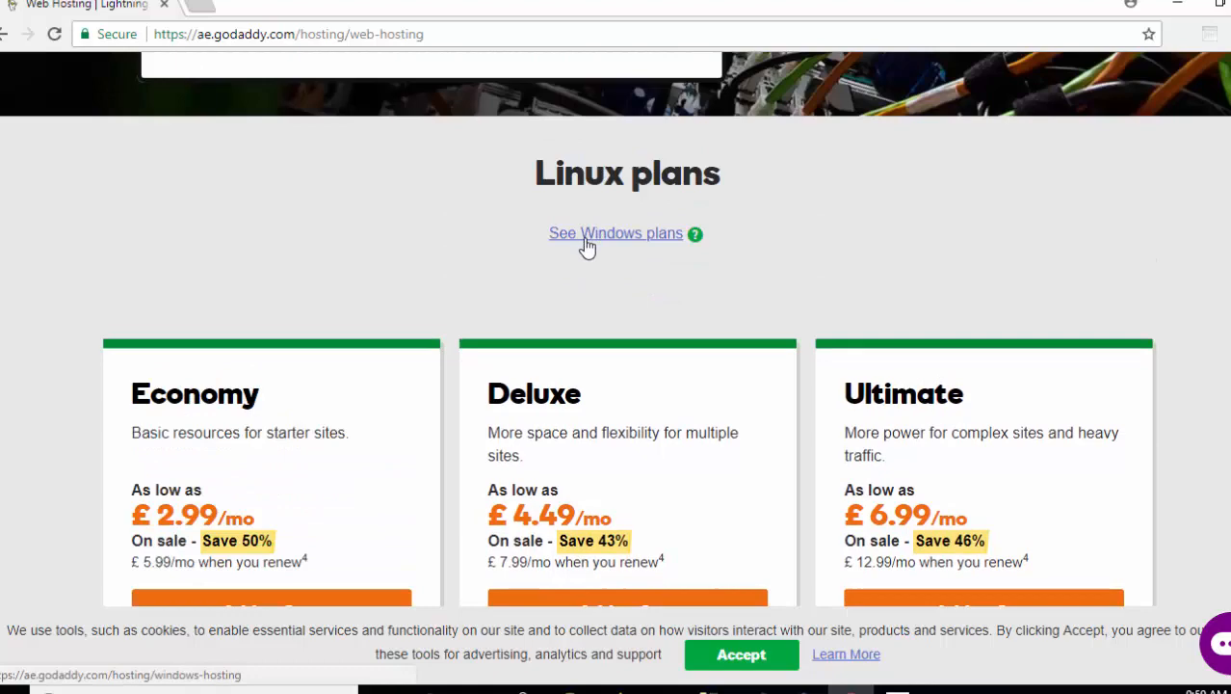
left_click(615, 233)
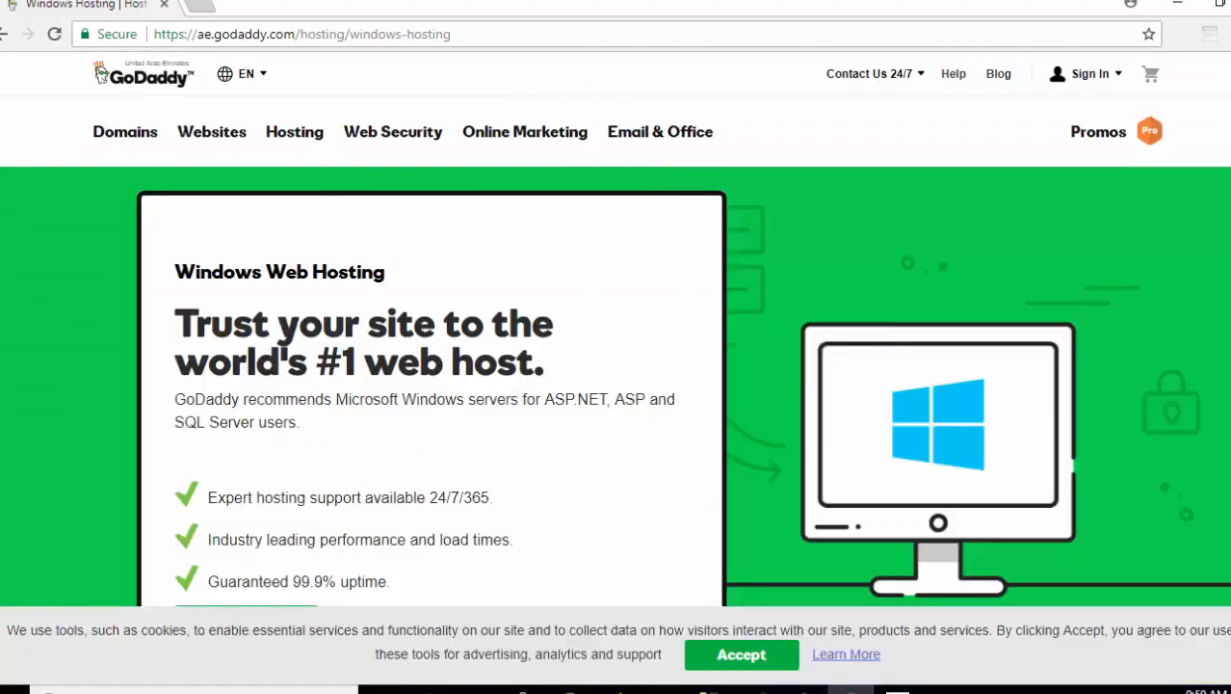
scroll("down", 3)
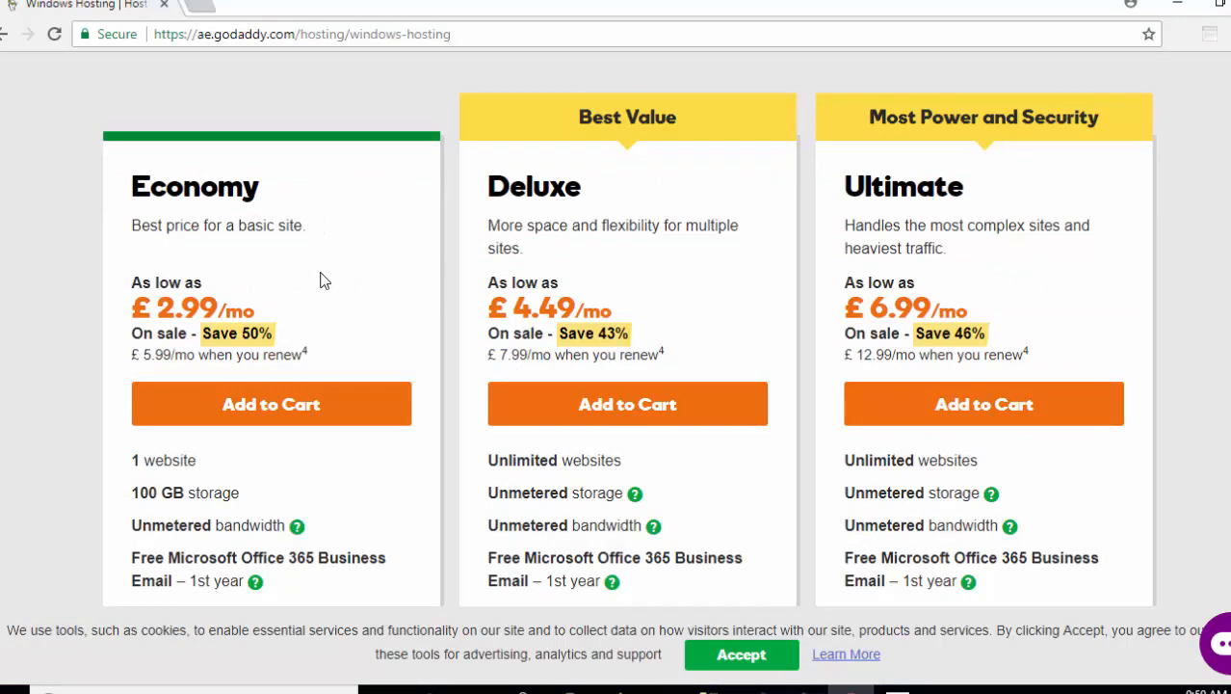
mouse_move(1045, 249)
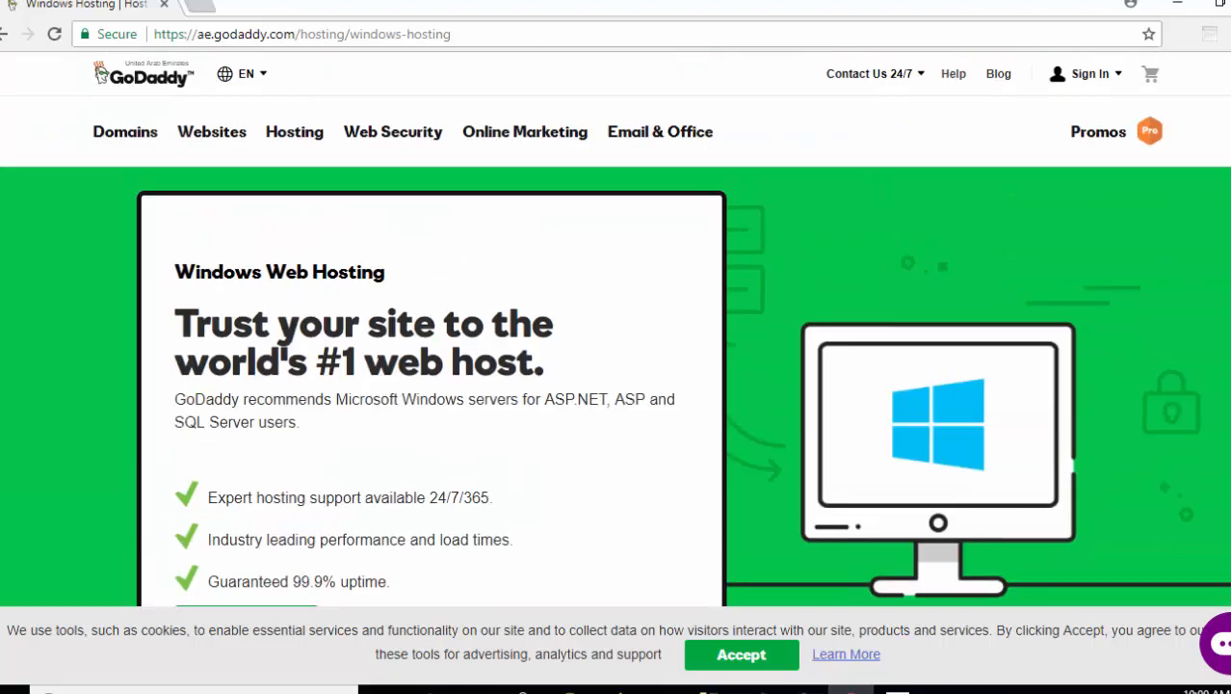
left_click(1090, 73)
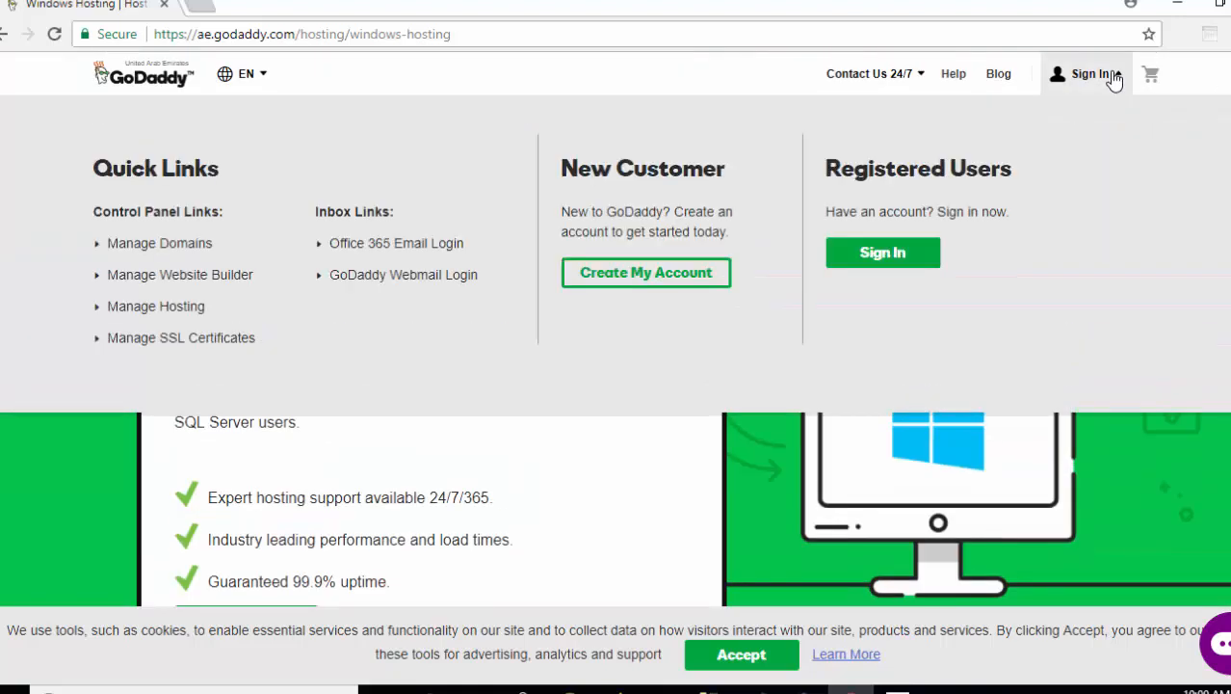
left_click(882, 253)
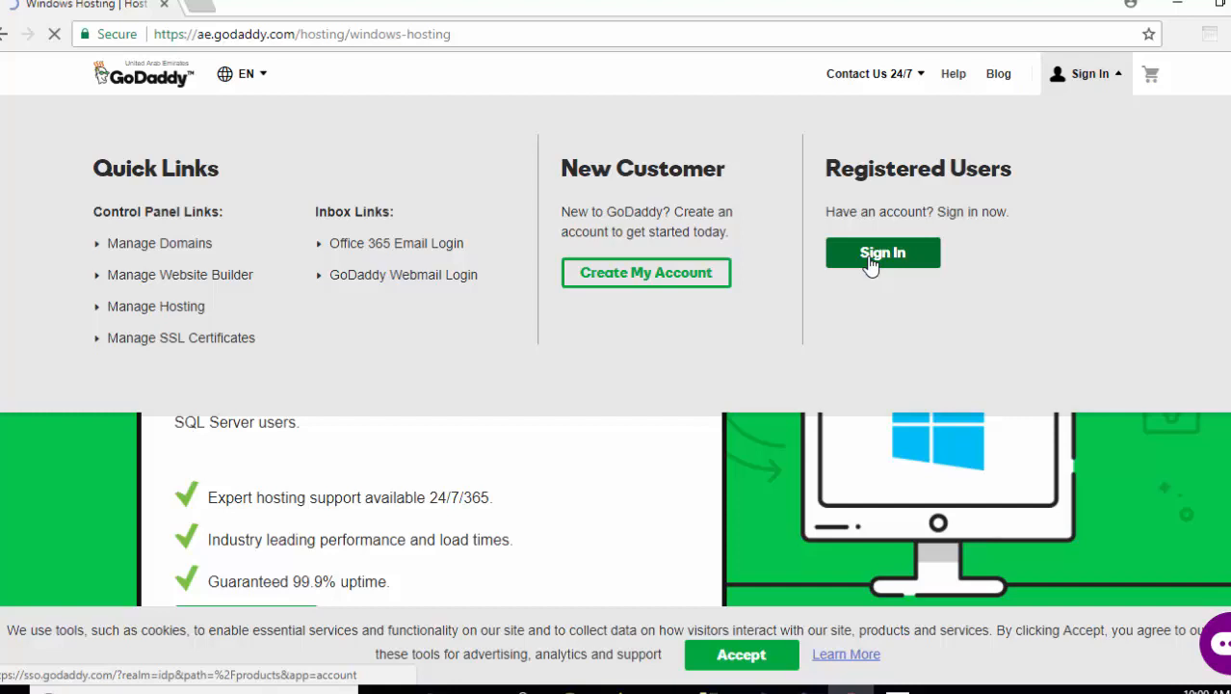
left_click(881, 252)
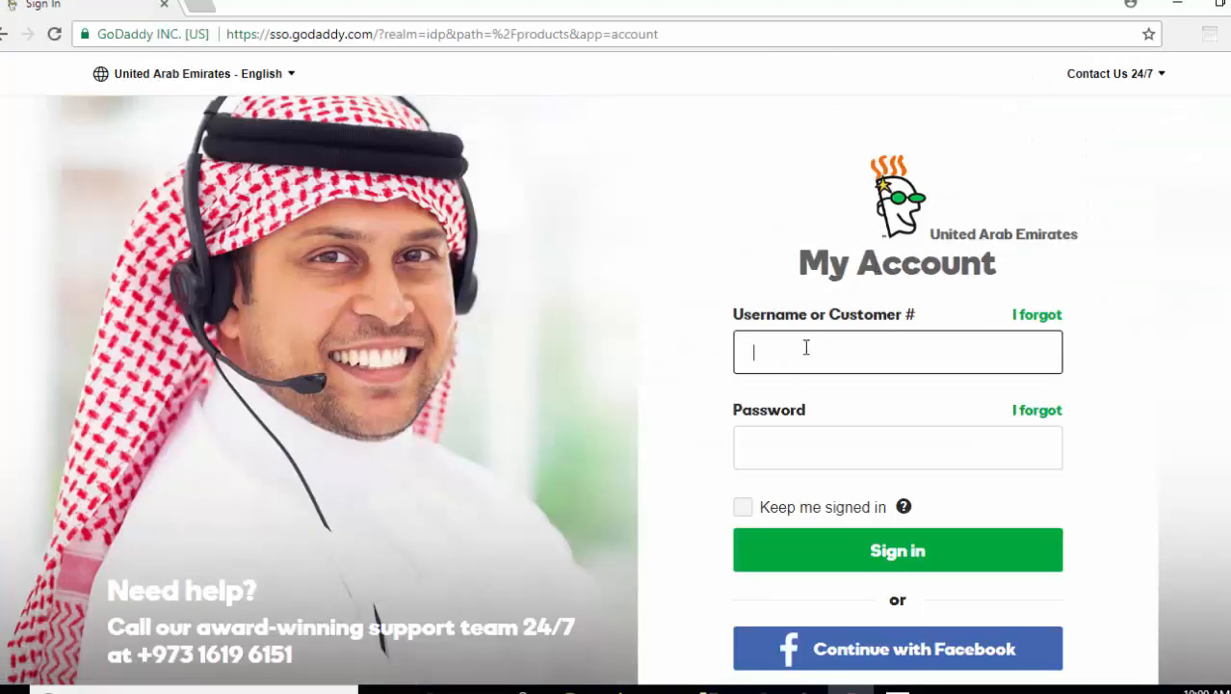
type("pio")
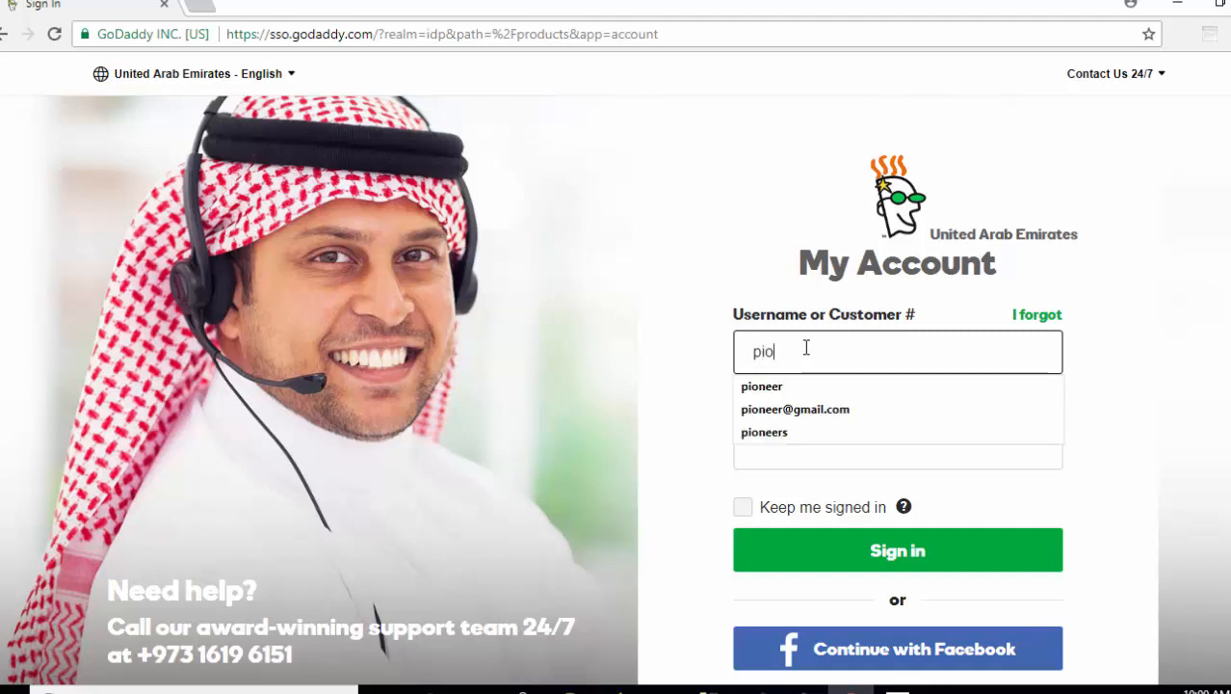
type("neers")
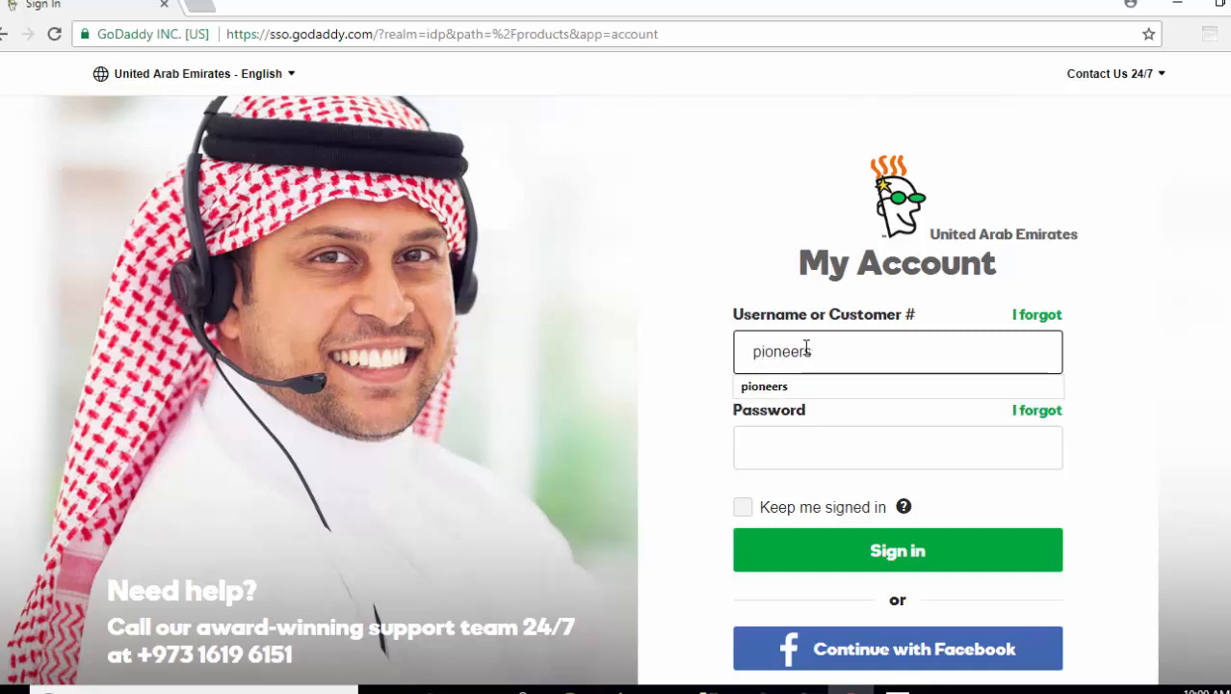
type(".academy")
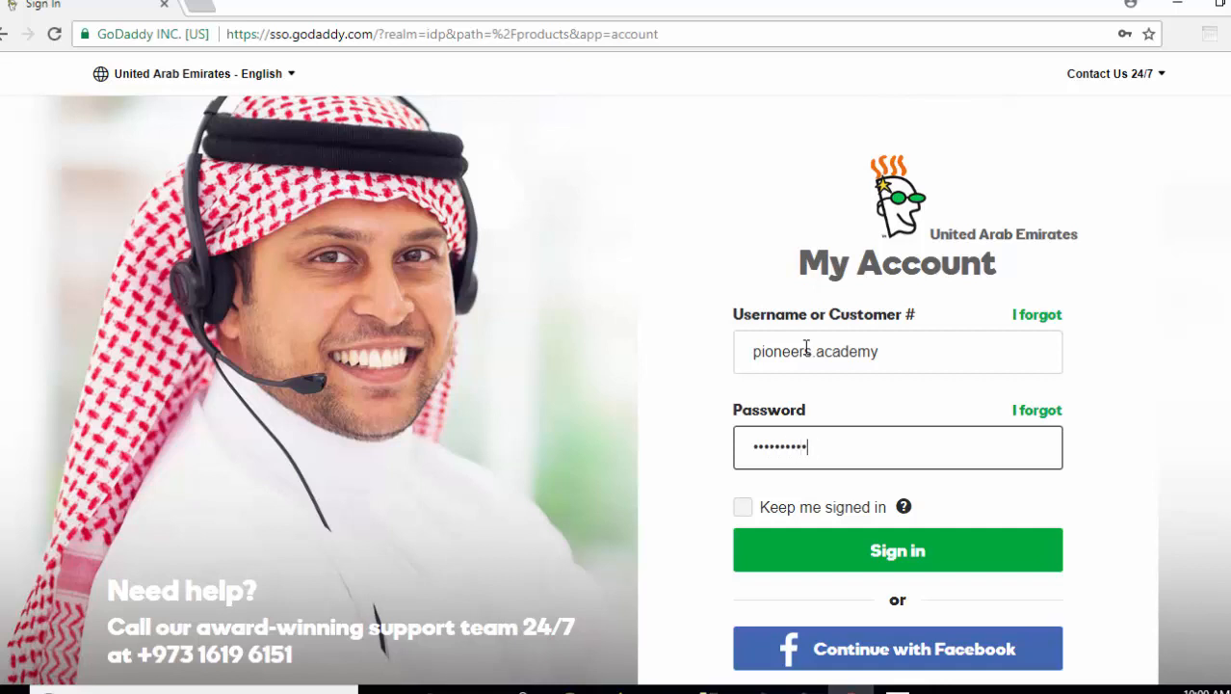
left_click(897, 551)
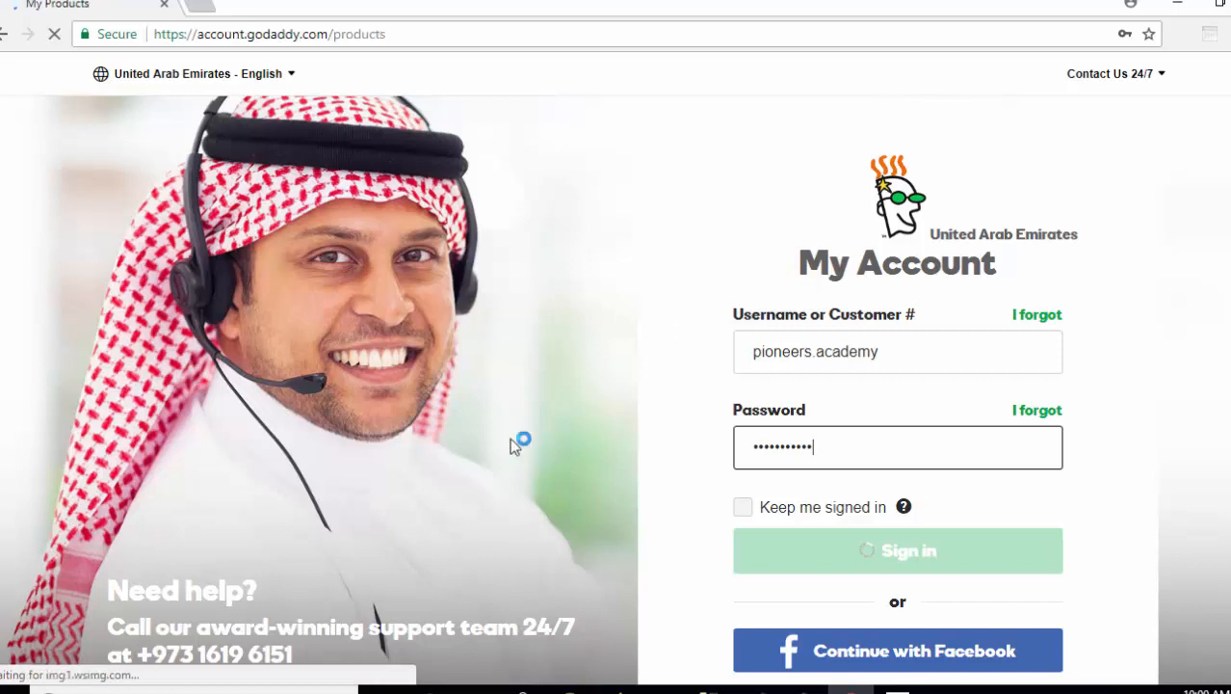
left_click(897, 550)
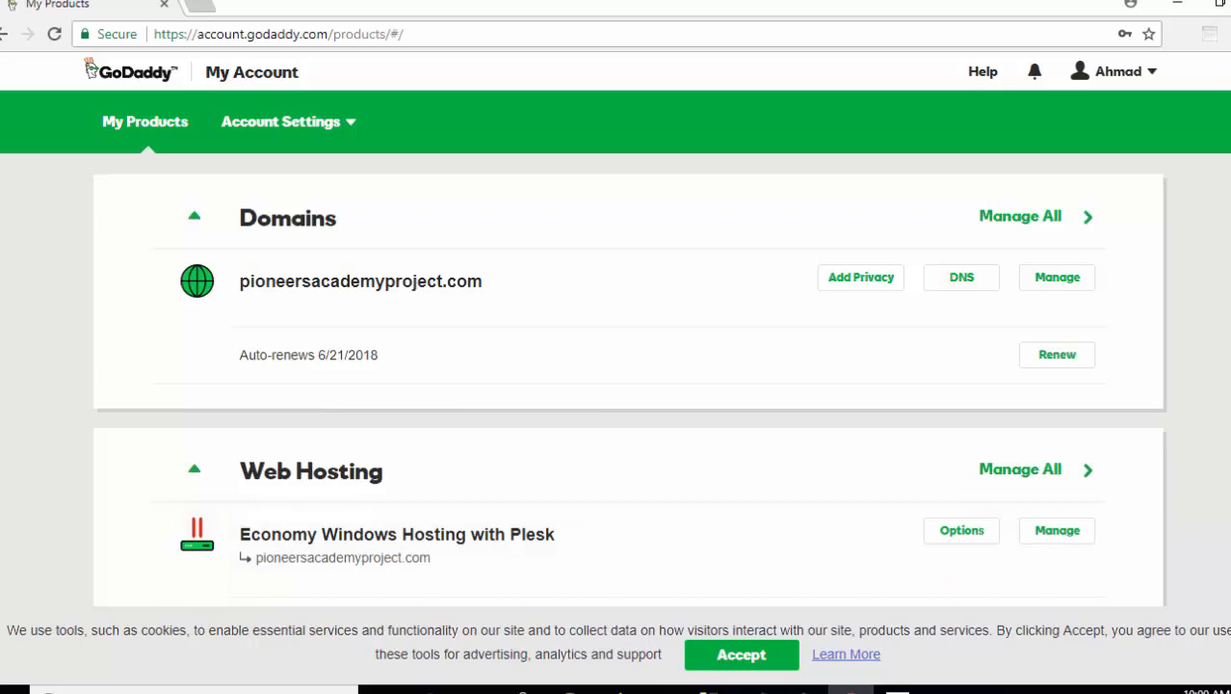
mouse_move(249, 282)
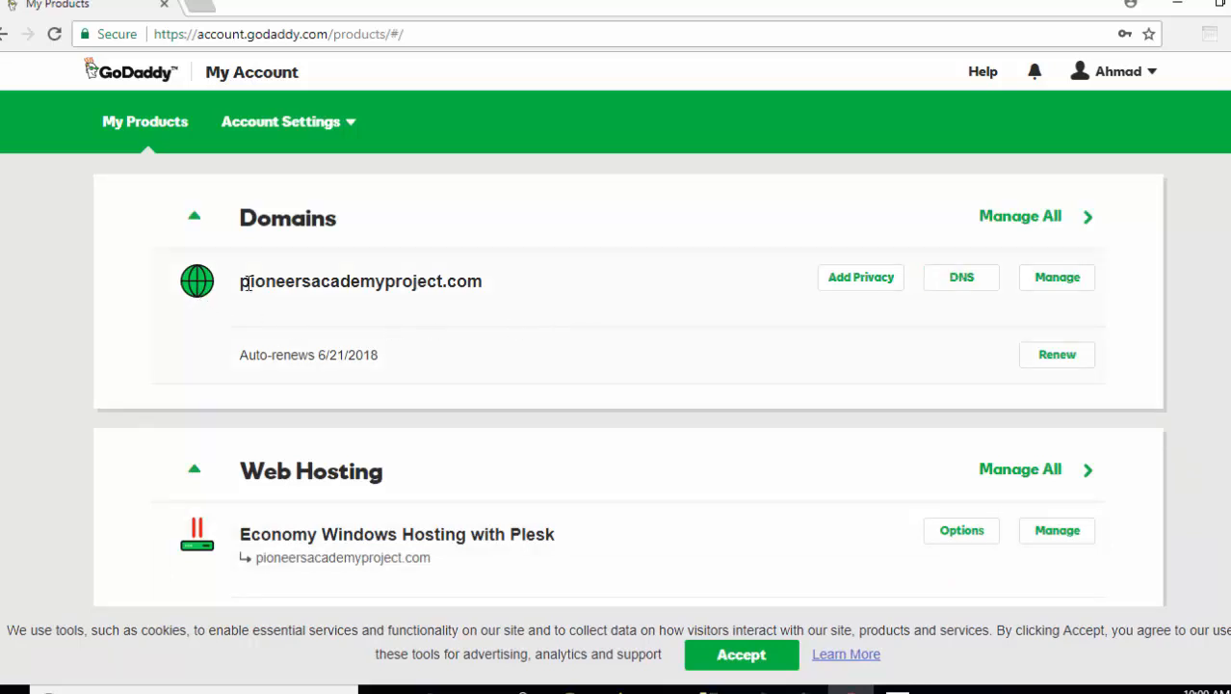
Step: From My Products, launch Manage for the Economy Windows Hosting with Plesk plan of pioneersacademyproject.com
double_click(361, 281)
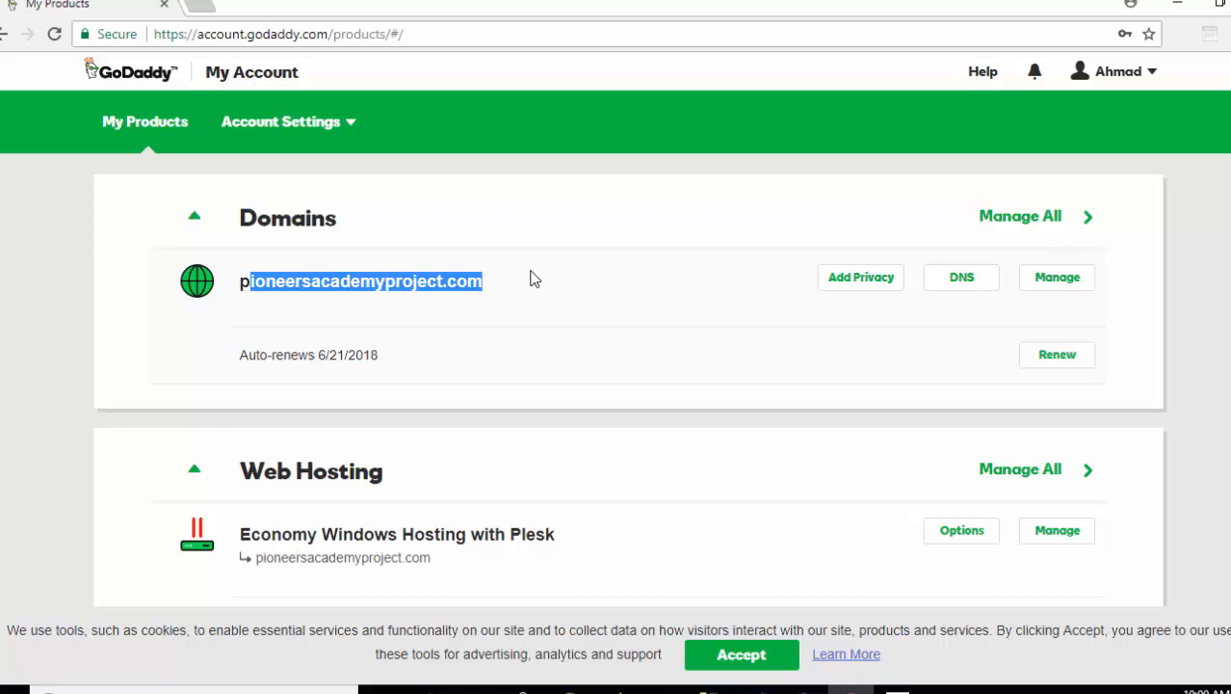
scroll("down", 3)
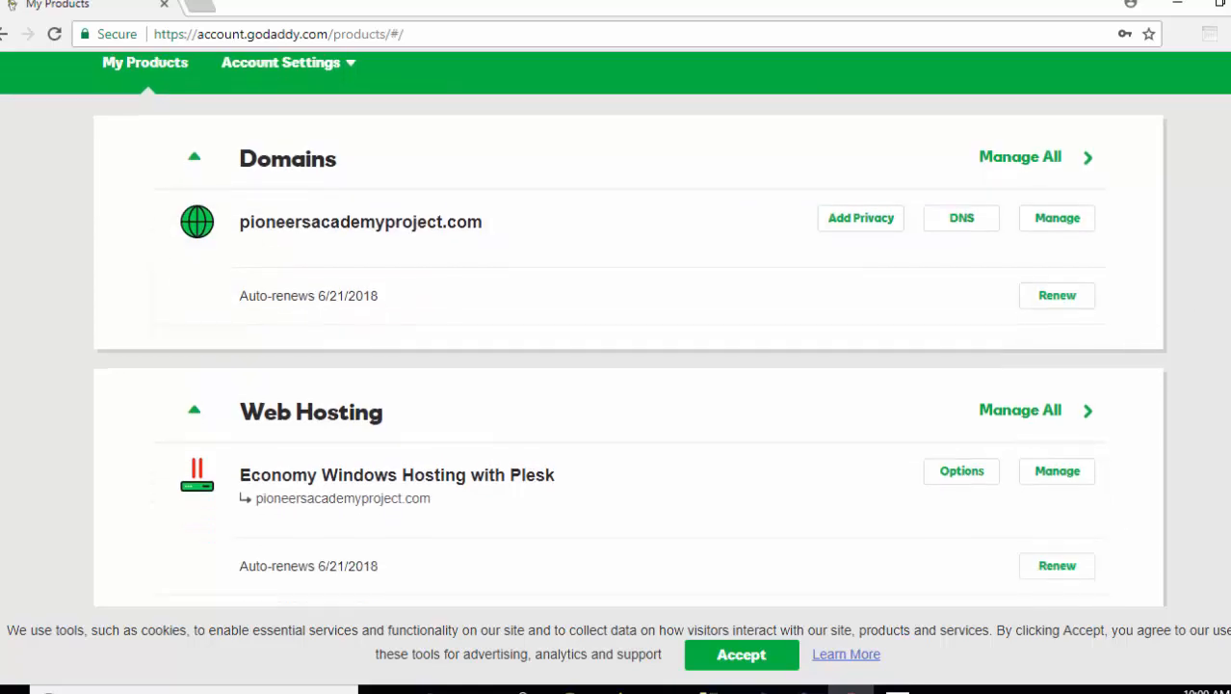
scroll("down", 3)
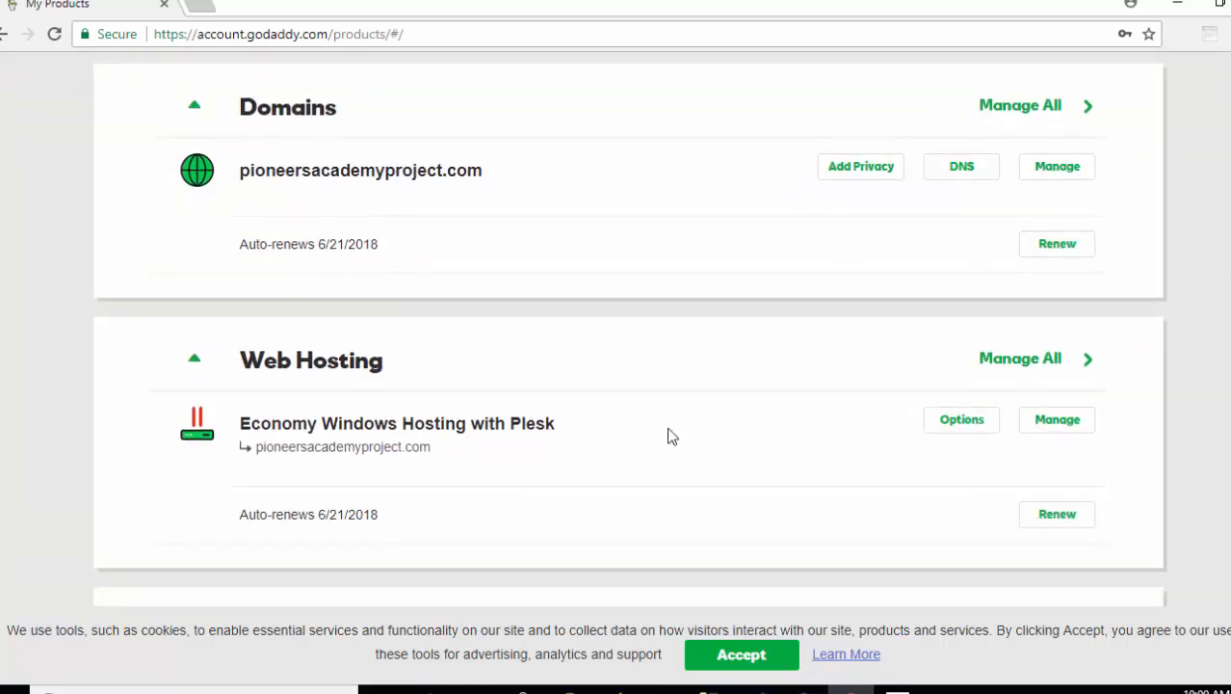
mouse_move(1123, 439)
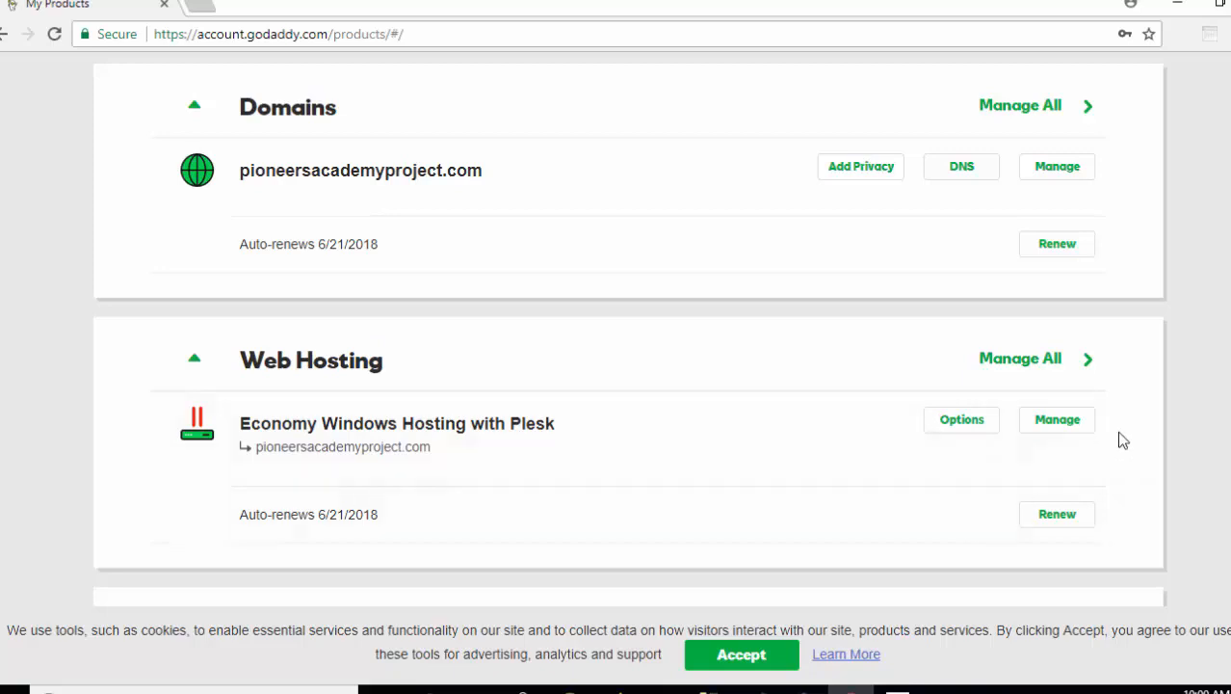
left_click(1057, 419)
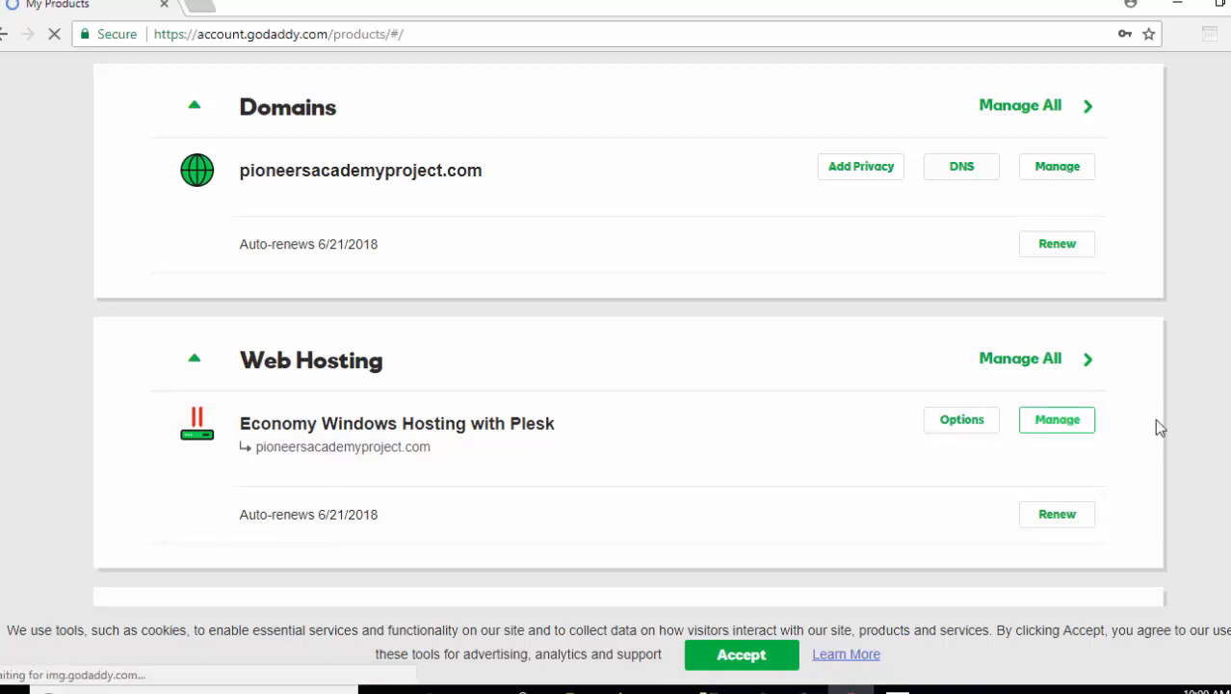
left_click(1057, 419)
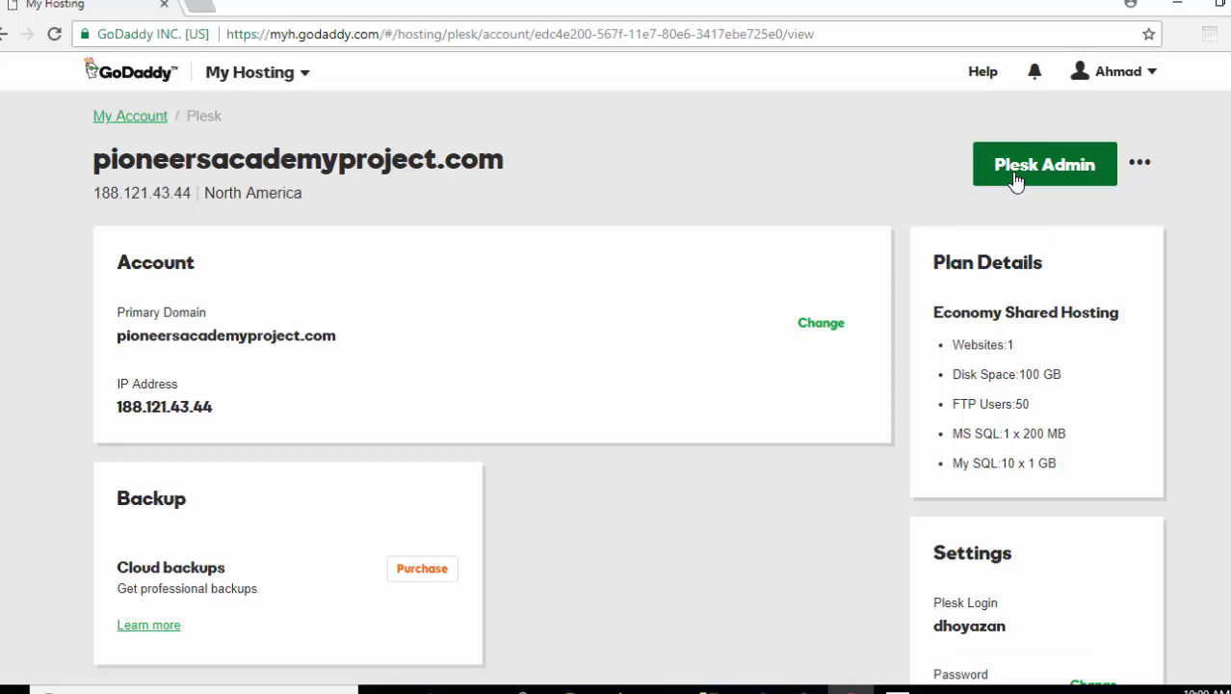
Step: Launch the Plesk Admin control panel for the hosting account
left_click(1045, 164)
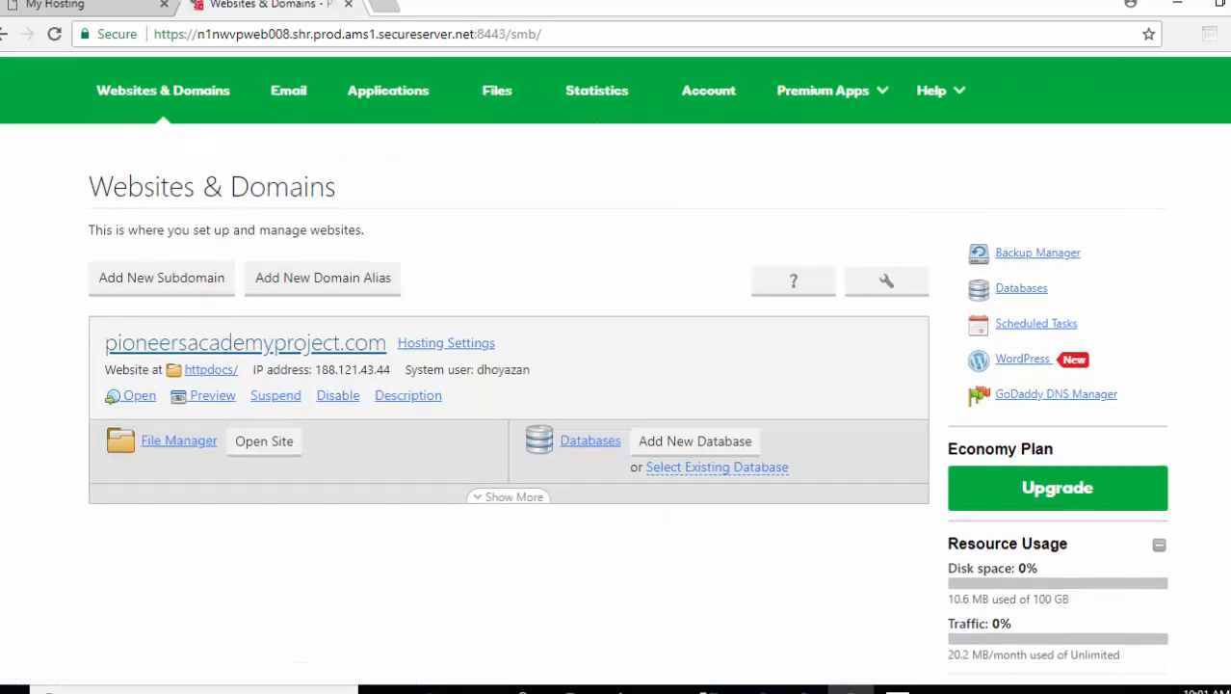
Step: Load the Plesk Databases list in a new browser tab and switch to it
scroll("down", 3)
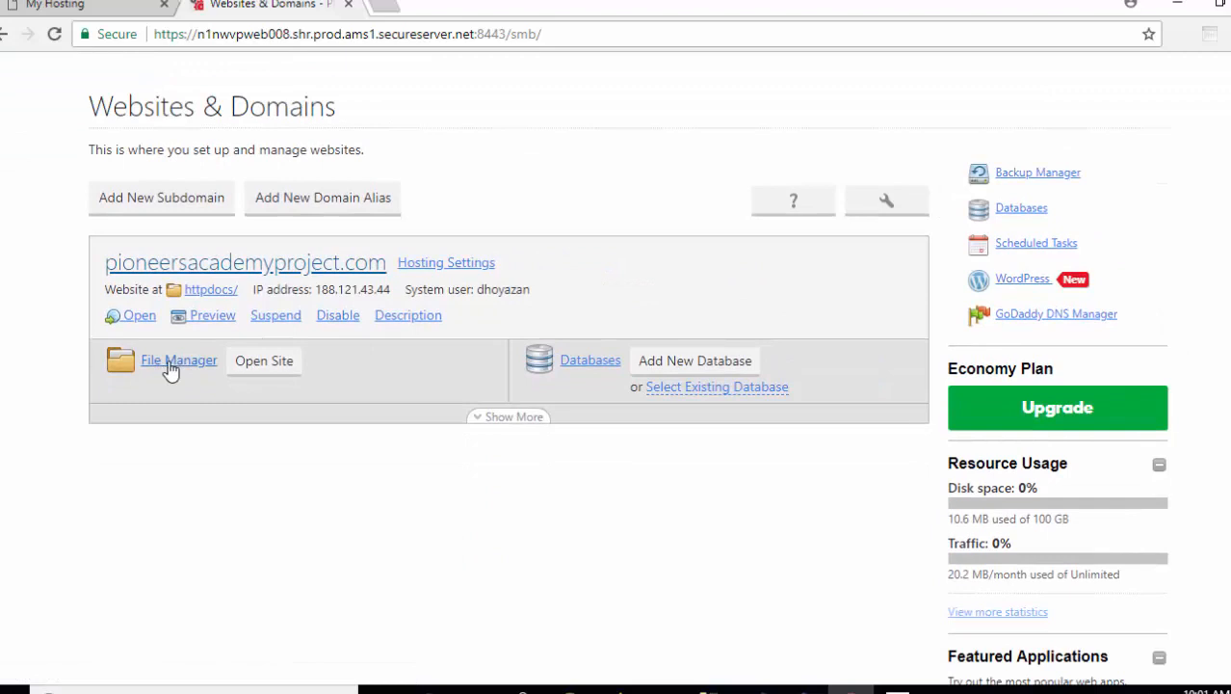
mouse_move(266, 447)
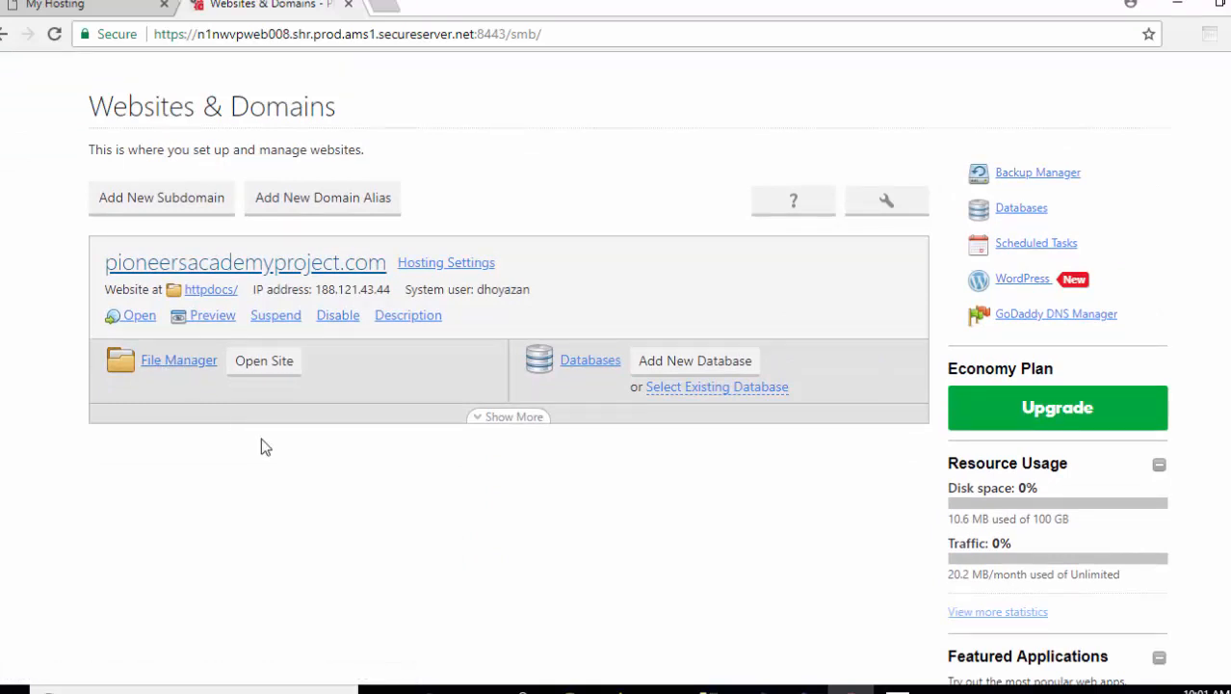
mouse_move(590, 360)
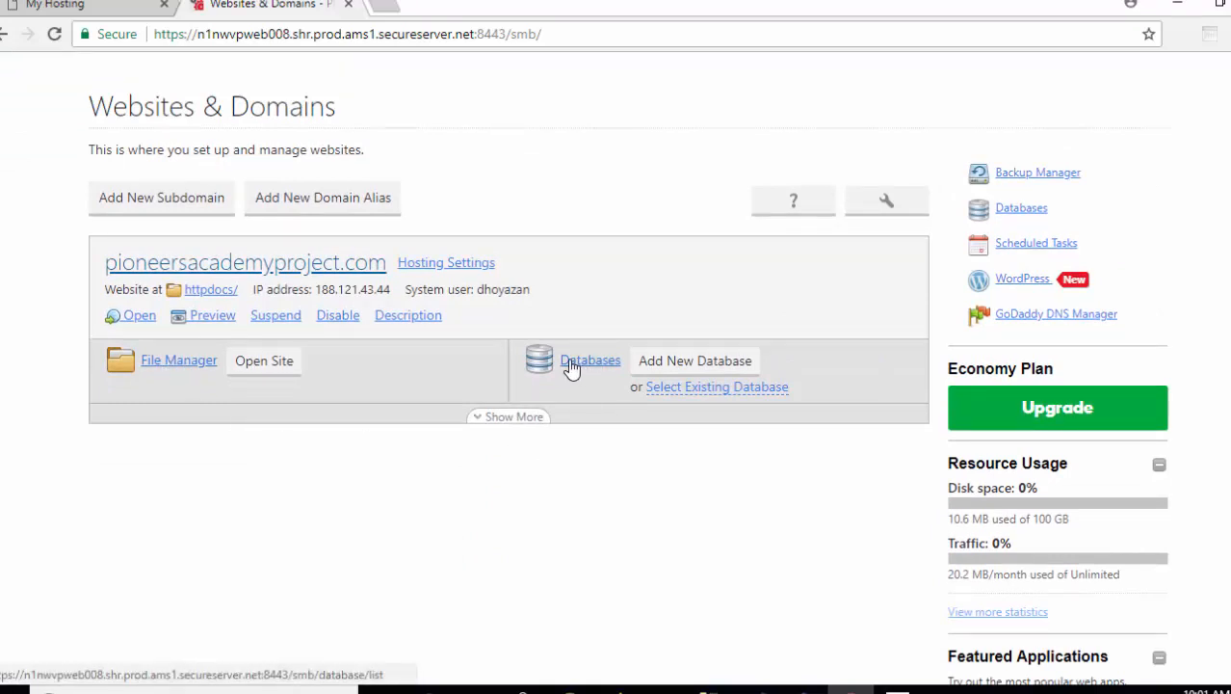
right_click(591, 360)
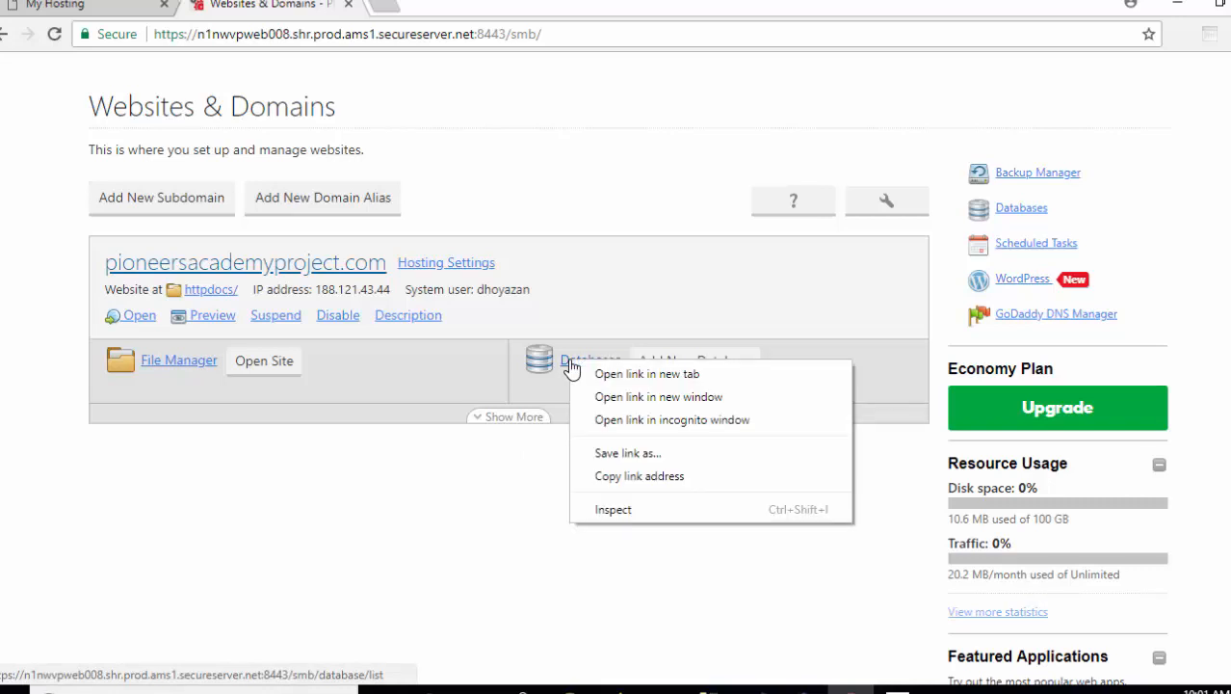
left_click(647, 374)
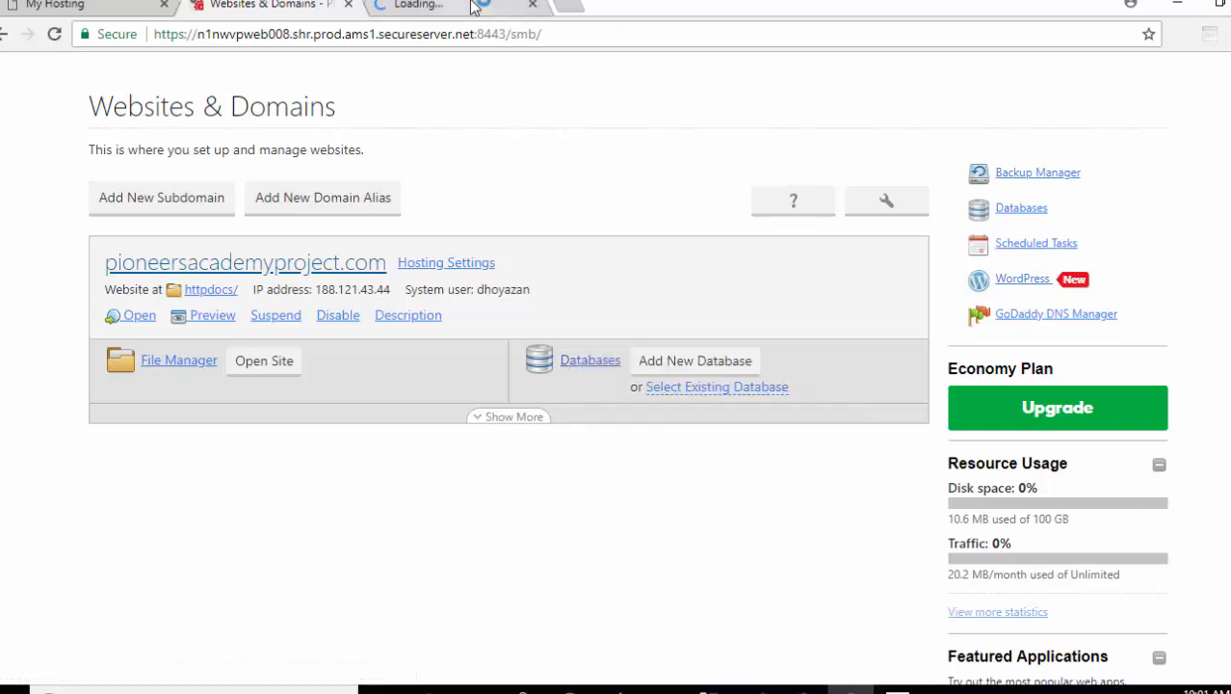
left_click(1021, 207)
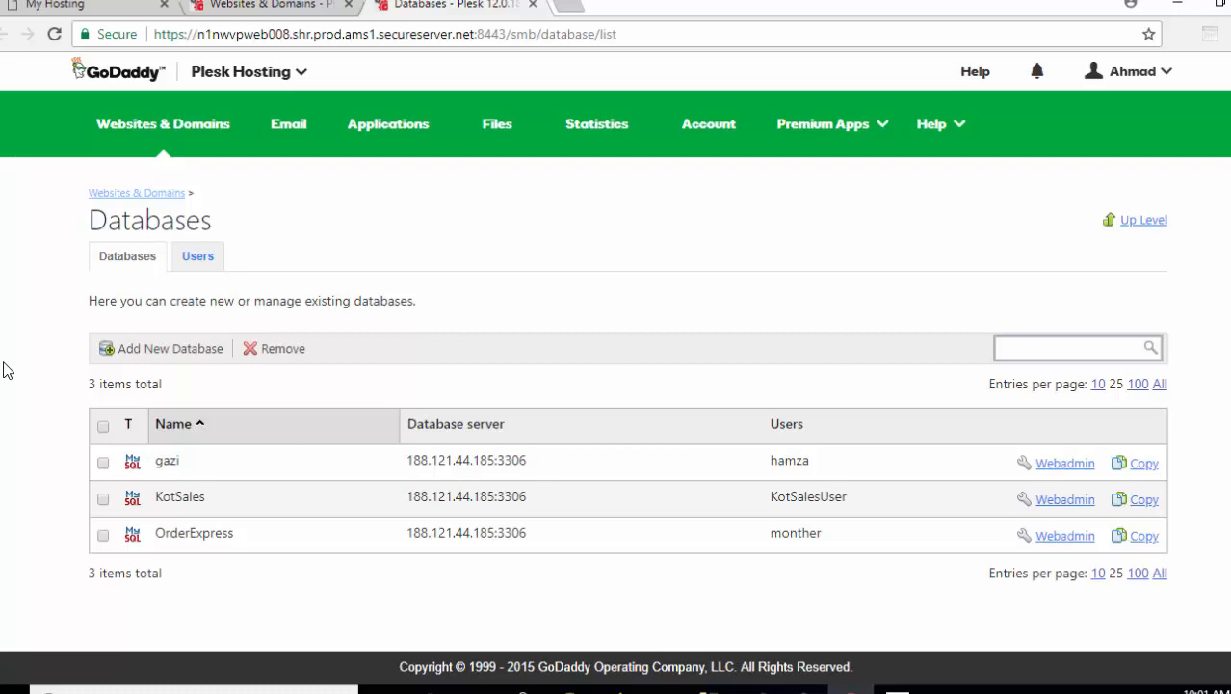
mouse_move(330, 418)
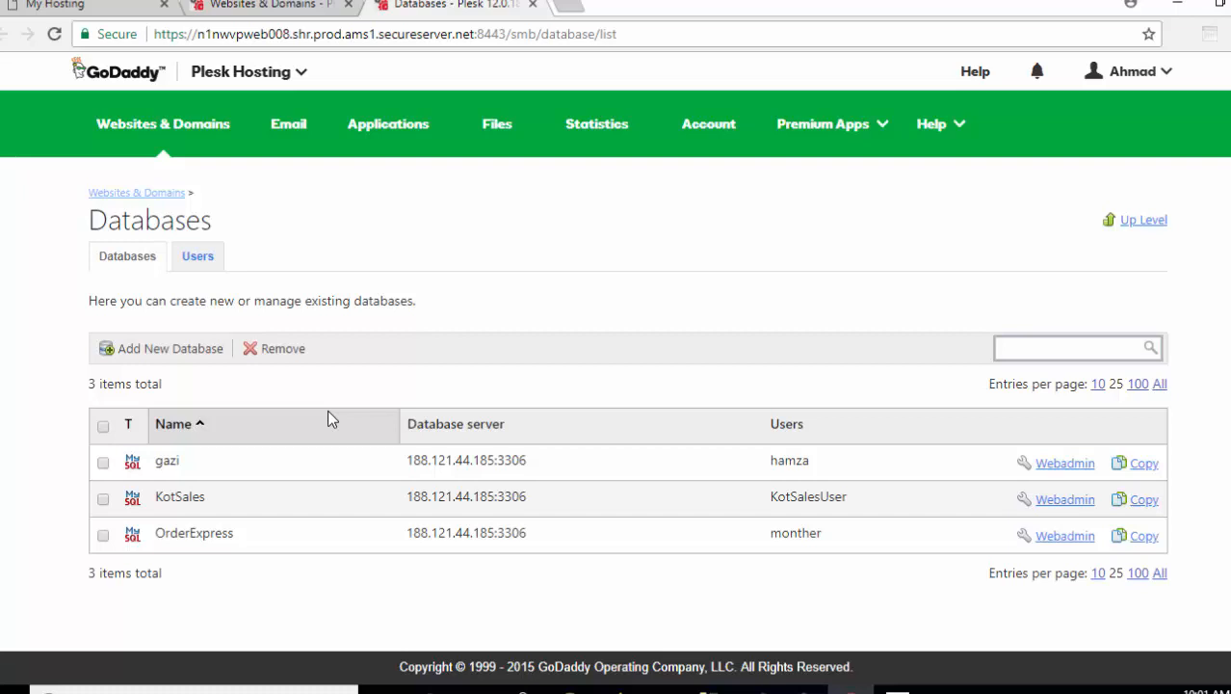
mouse_move(169, 348)
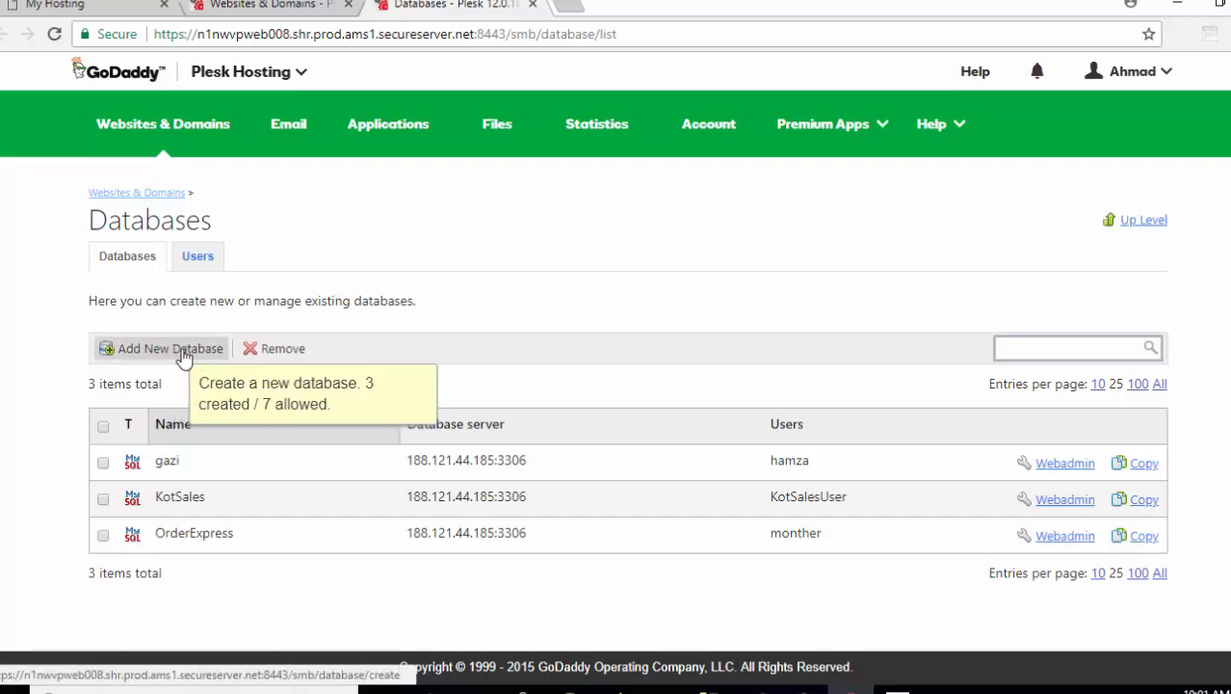
Step: Start Add New Database, bringing up the MySQL database form prefilled dhoyazan_
left_click(168, 347)
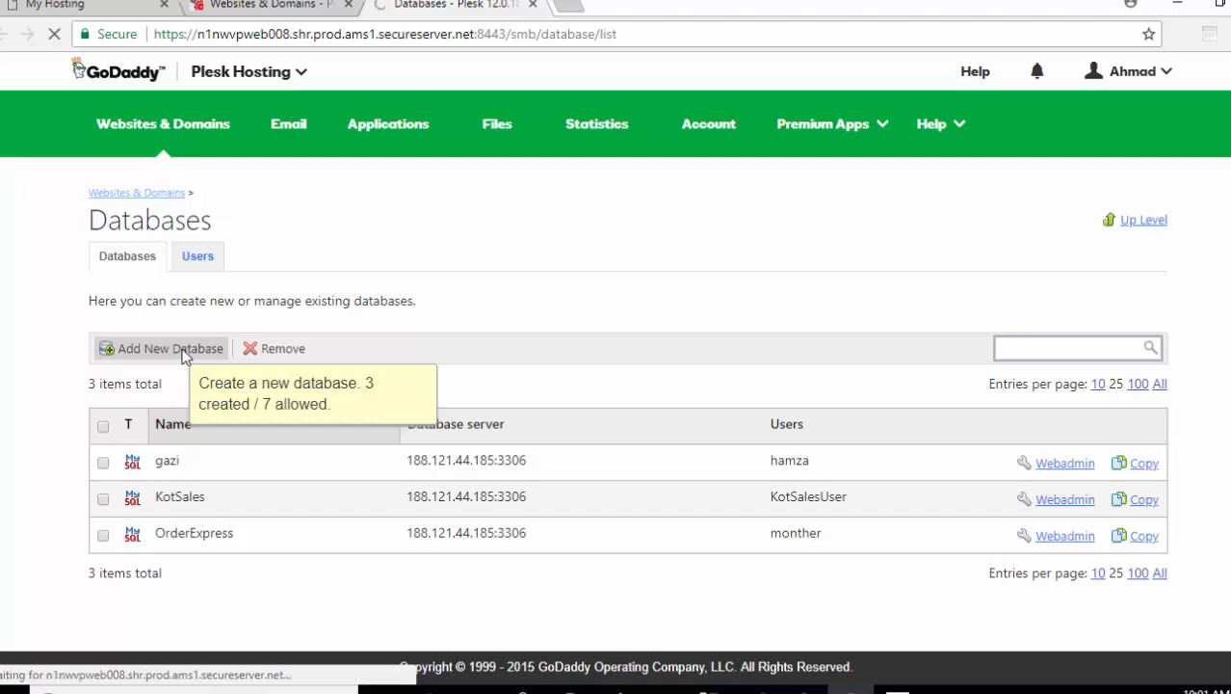
left_click(170, 348)
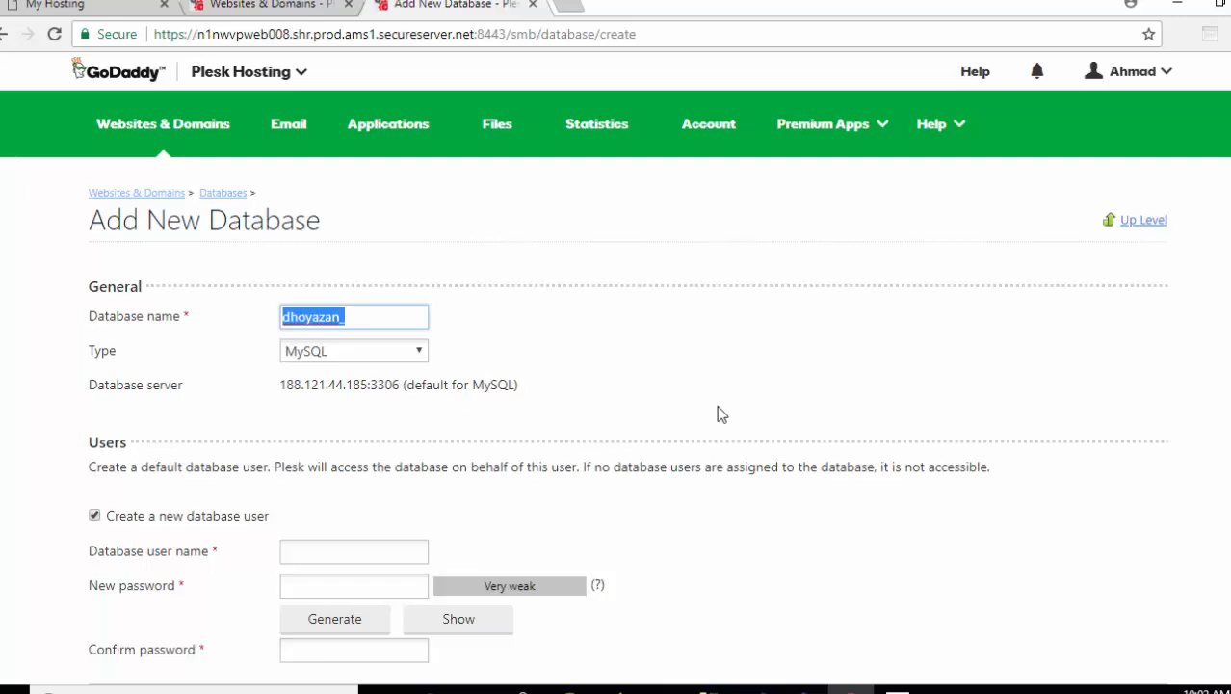
Step: Name the new MySQL database OnlineWeb with database user yazanweb
type("online")
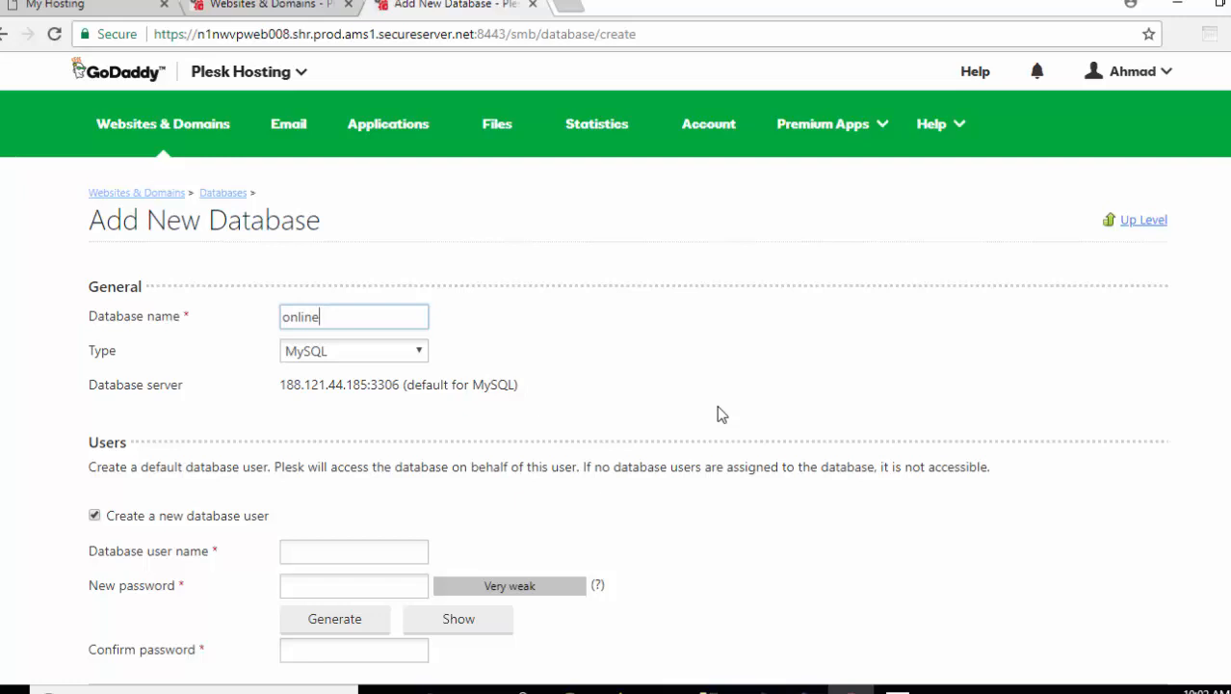
type("Web")
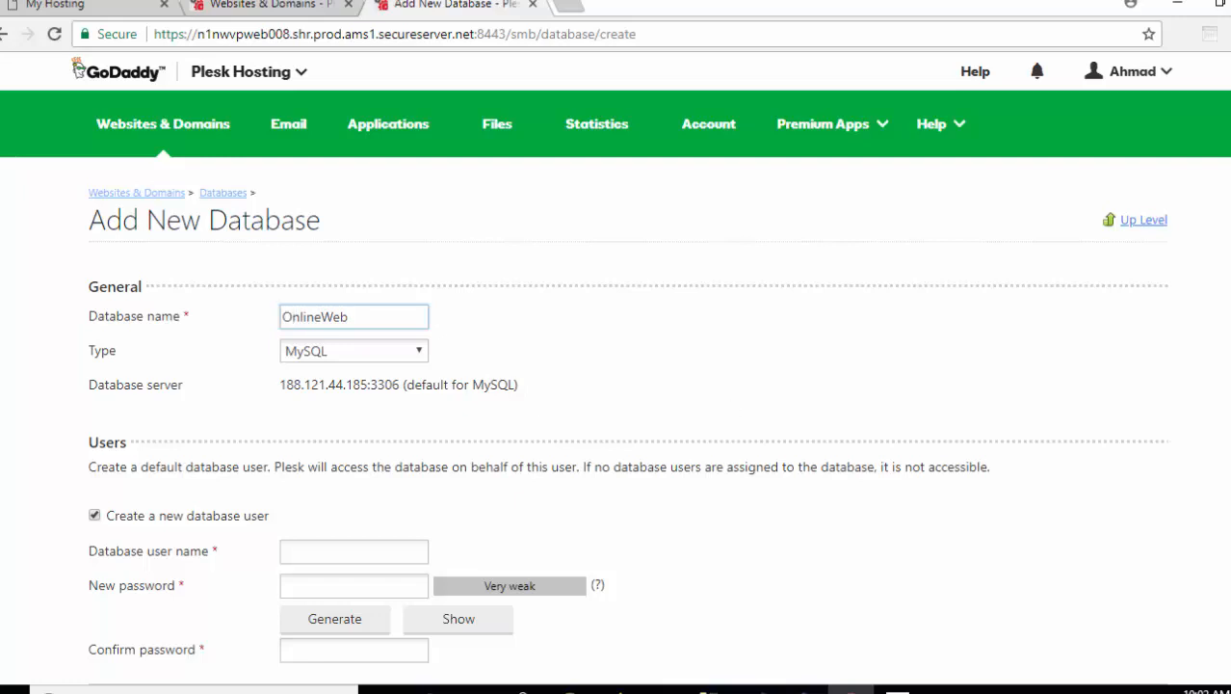
scroll("down", 3)
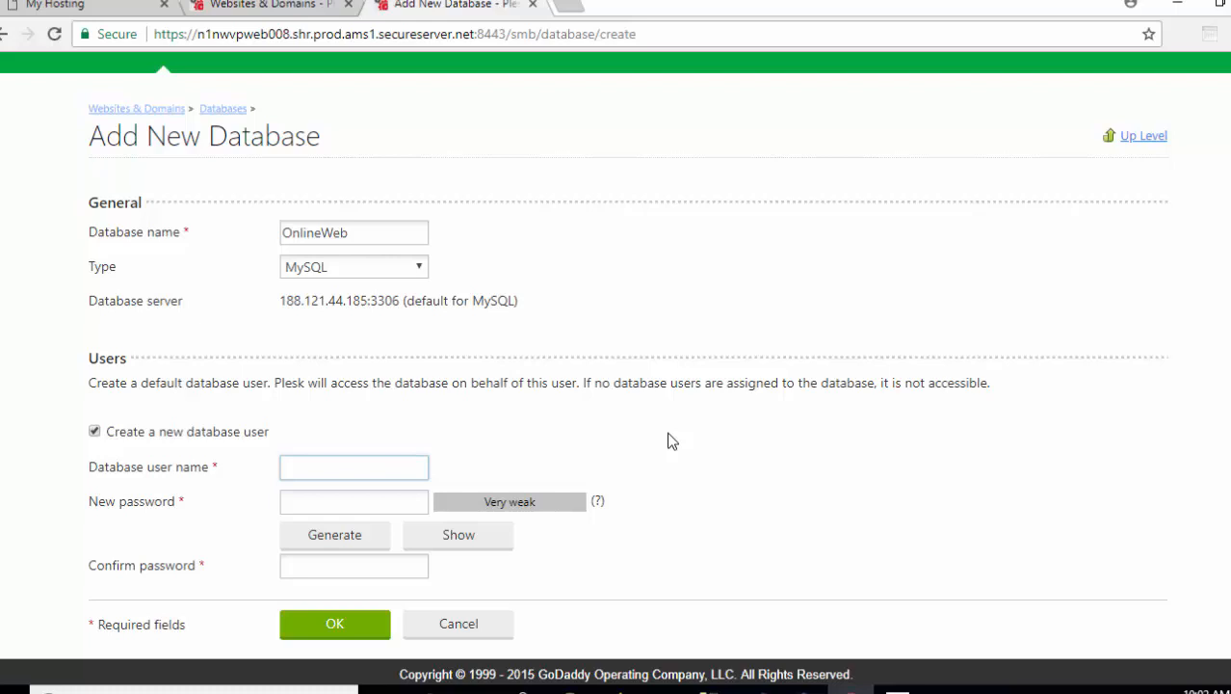
type("yazan")
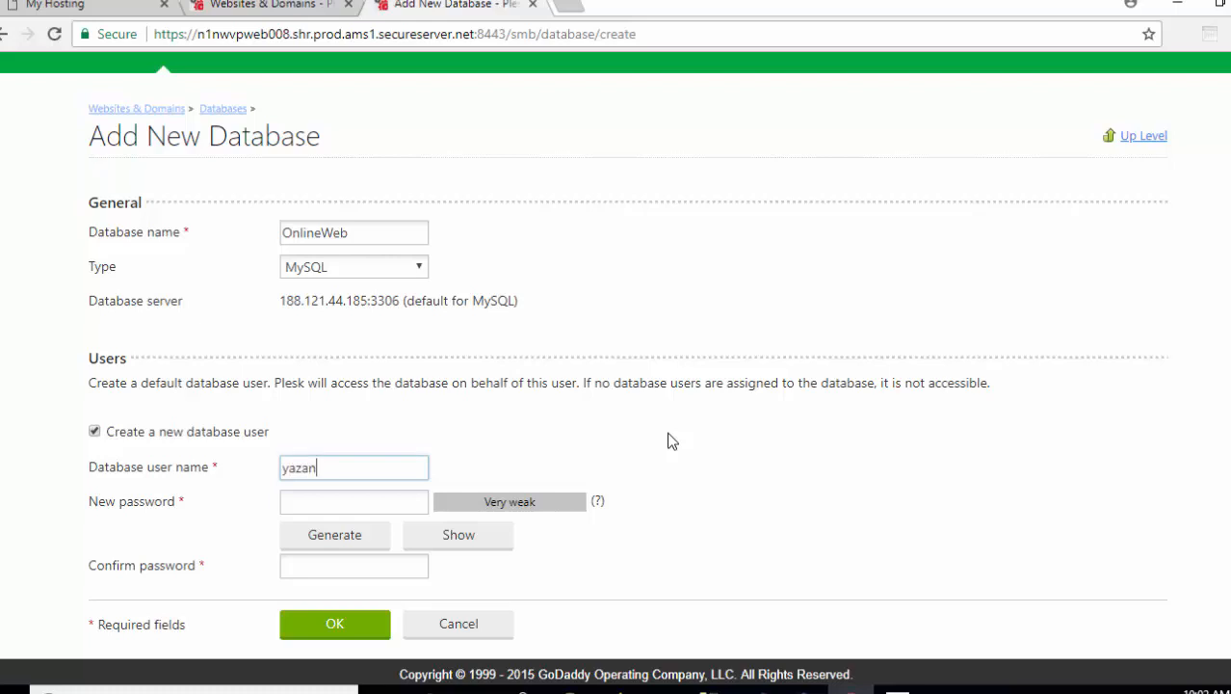
type("web")
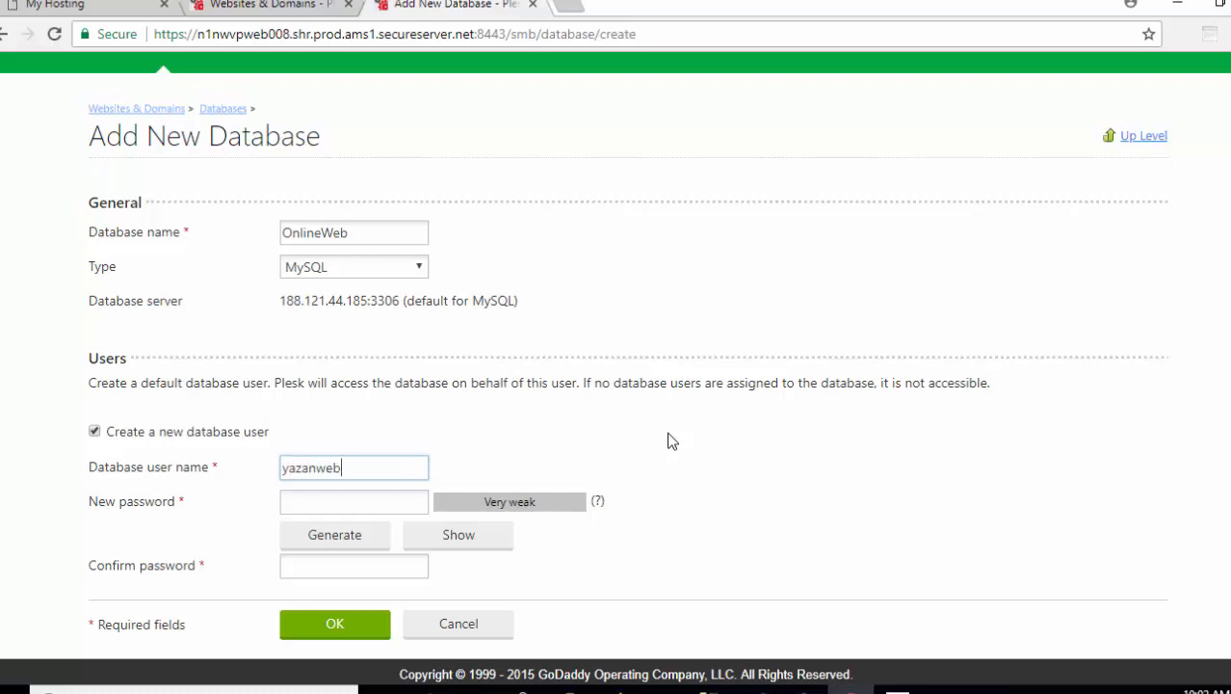
Step: Enter and confirm the user's password, reveal it to verify, and submit the database with OK
left_click(354, 501)
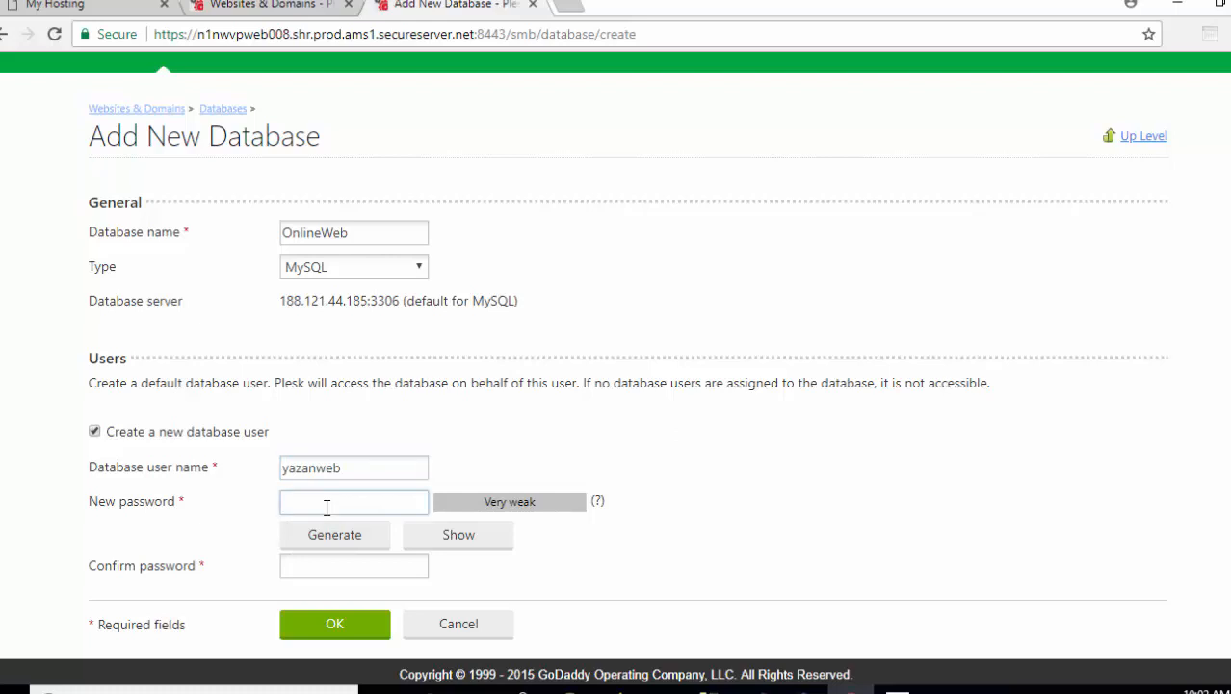
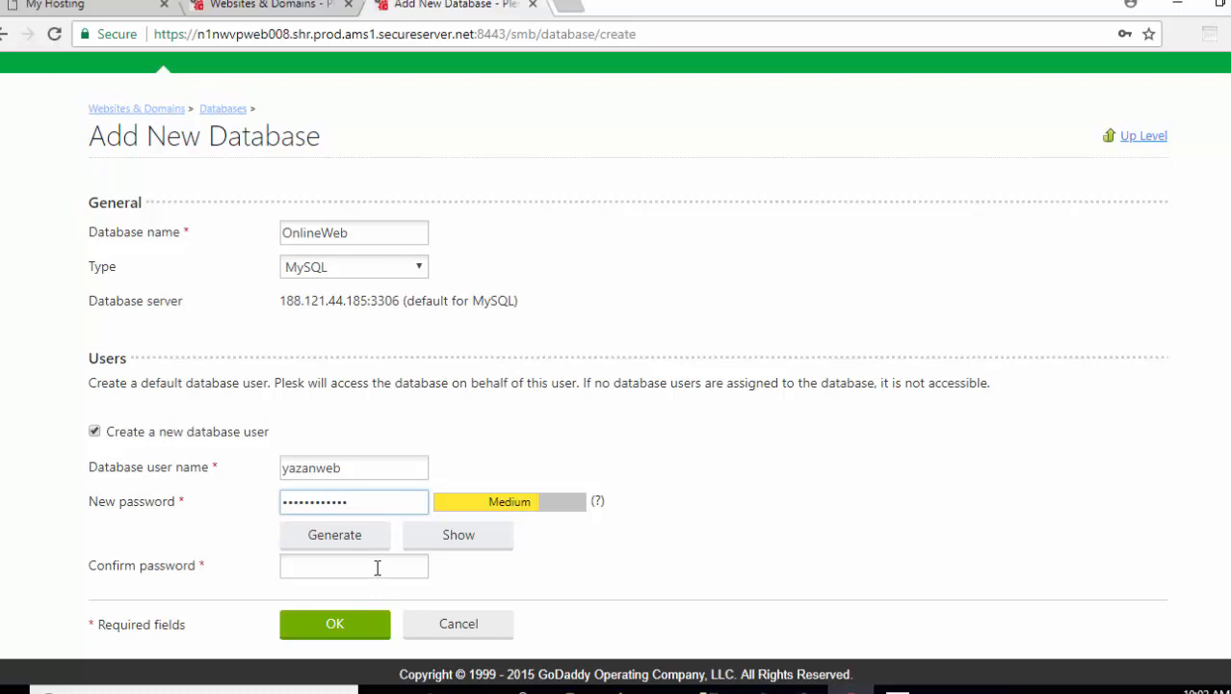
left_click(354, 566)
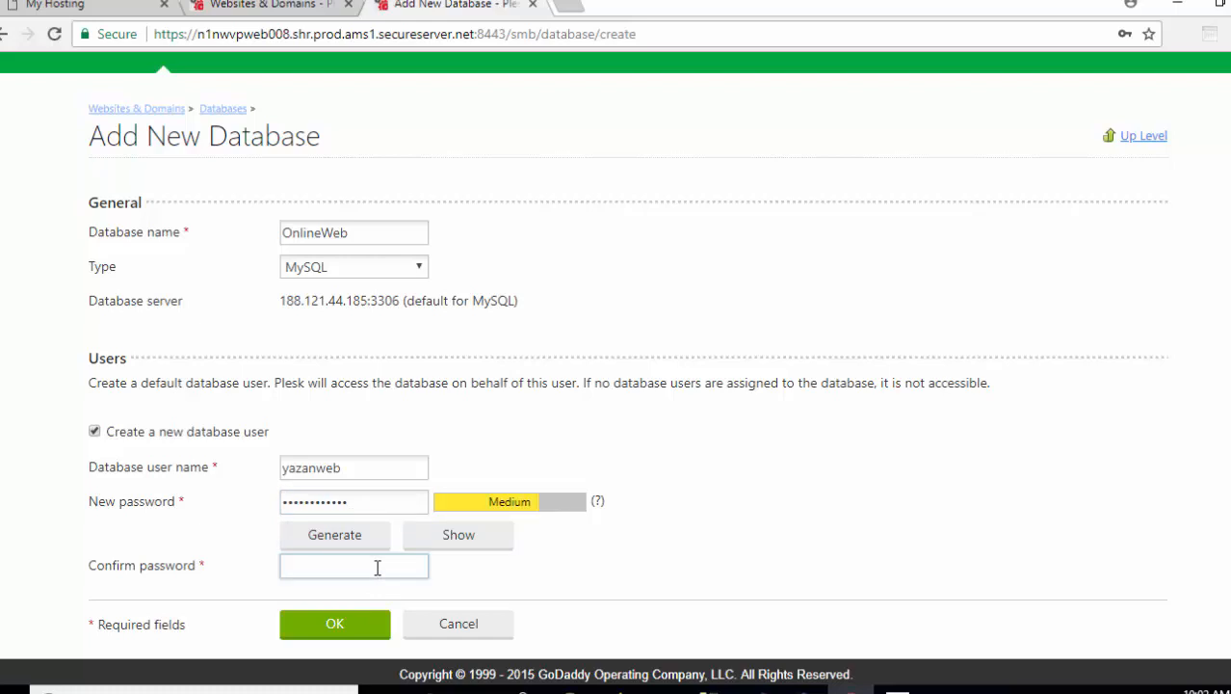
type("••••••")
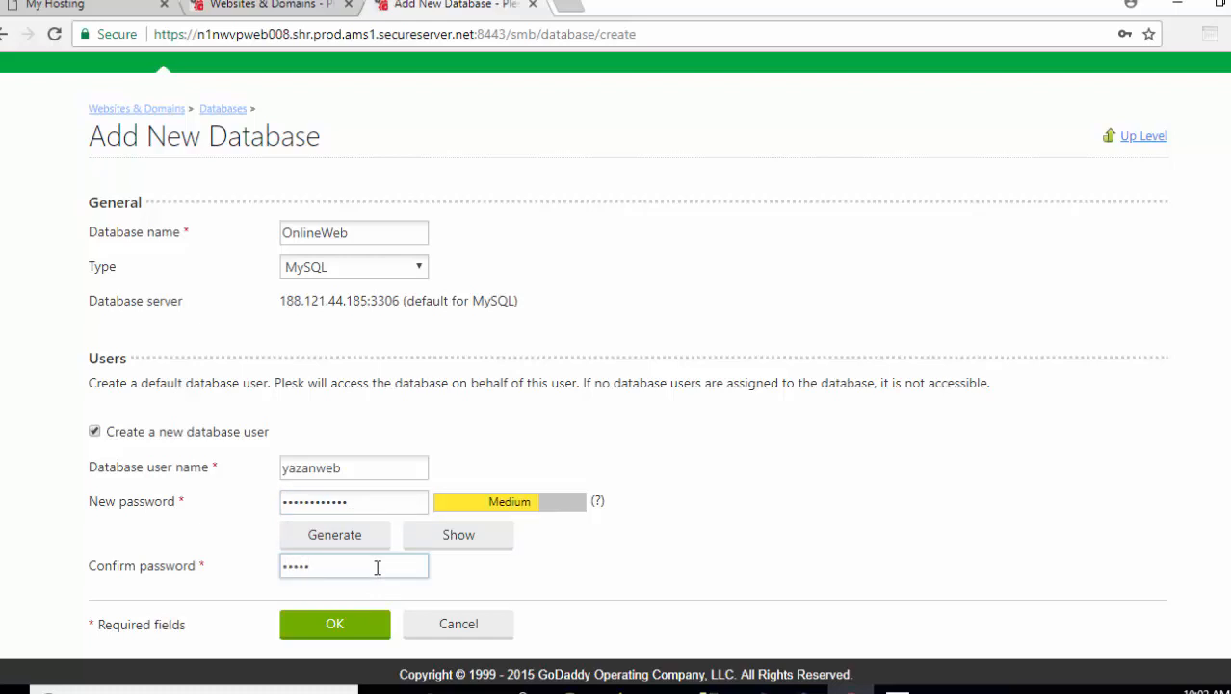
type("••")
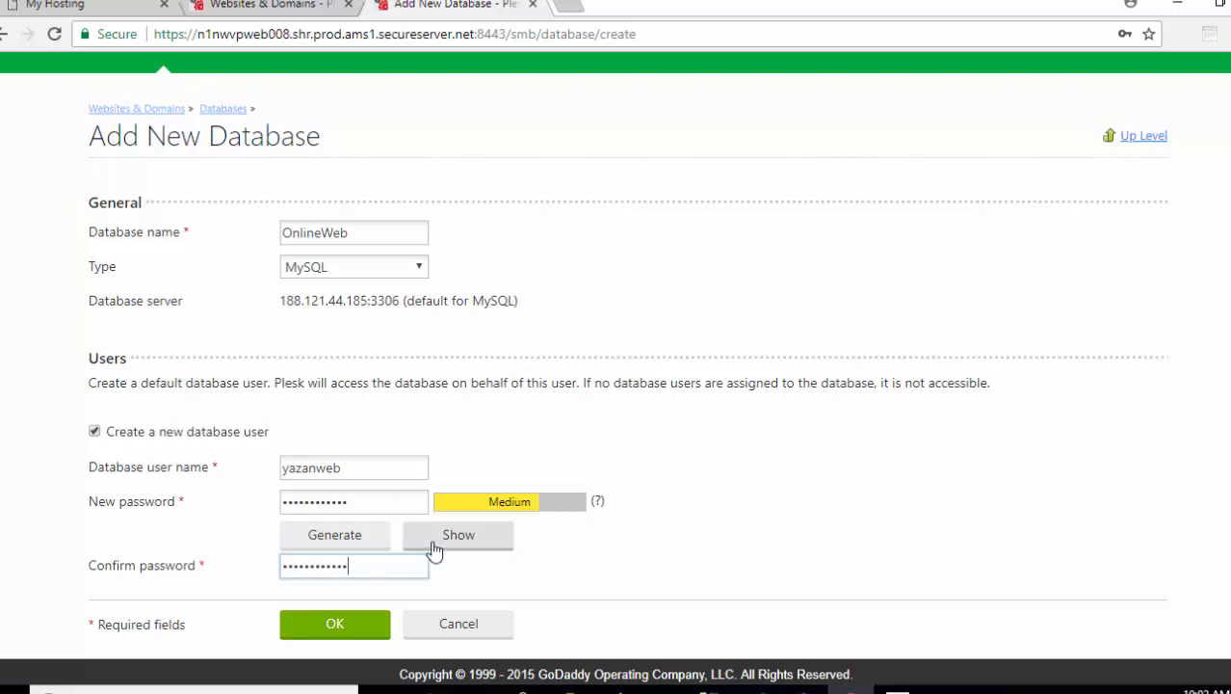
left_click(458, 535)
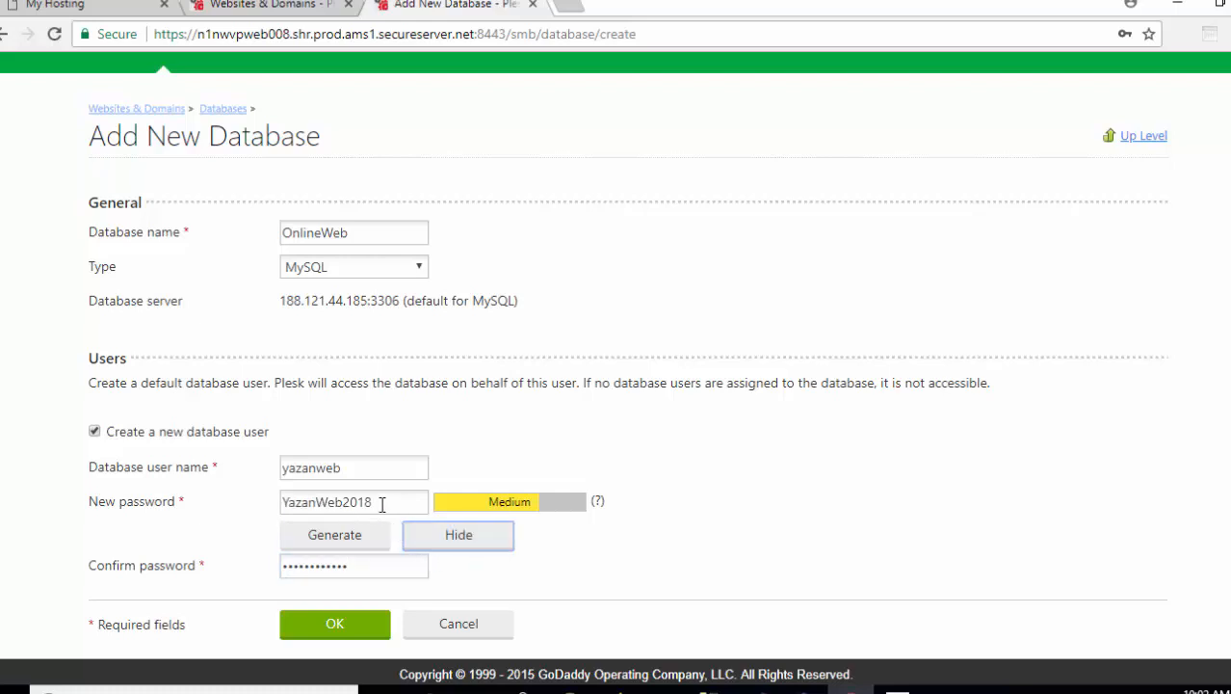
triple_click(353, 501)
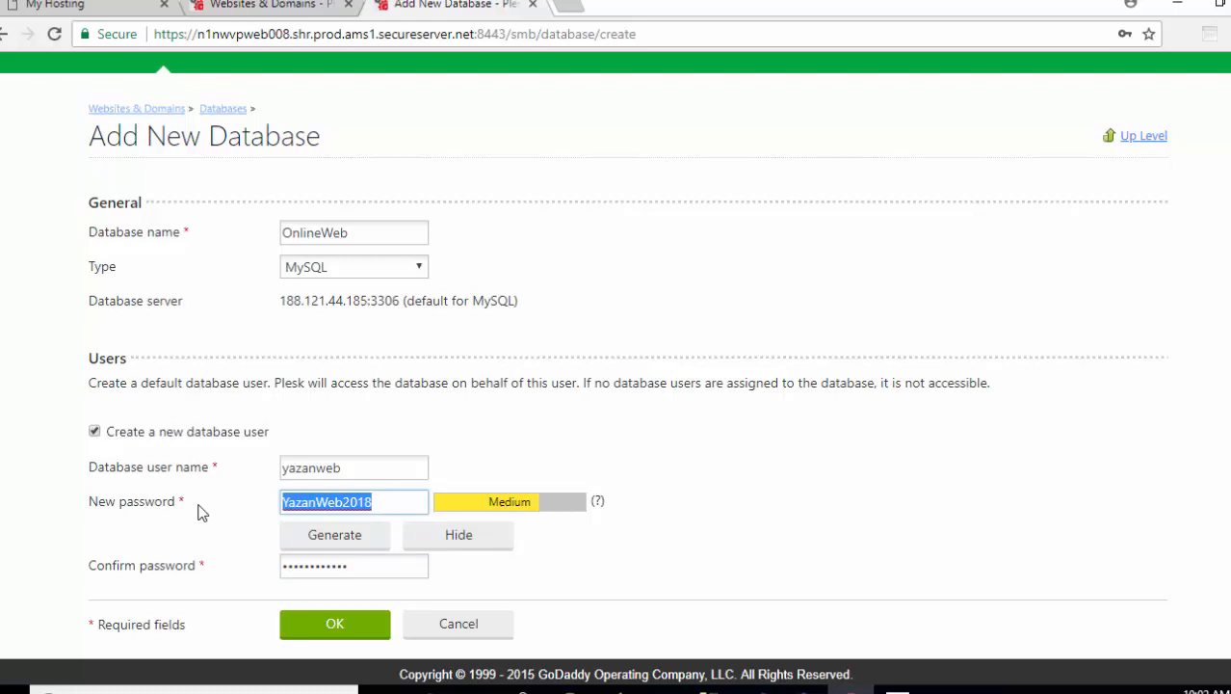
mouse_move(422, 603)
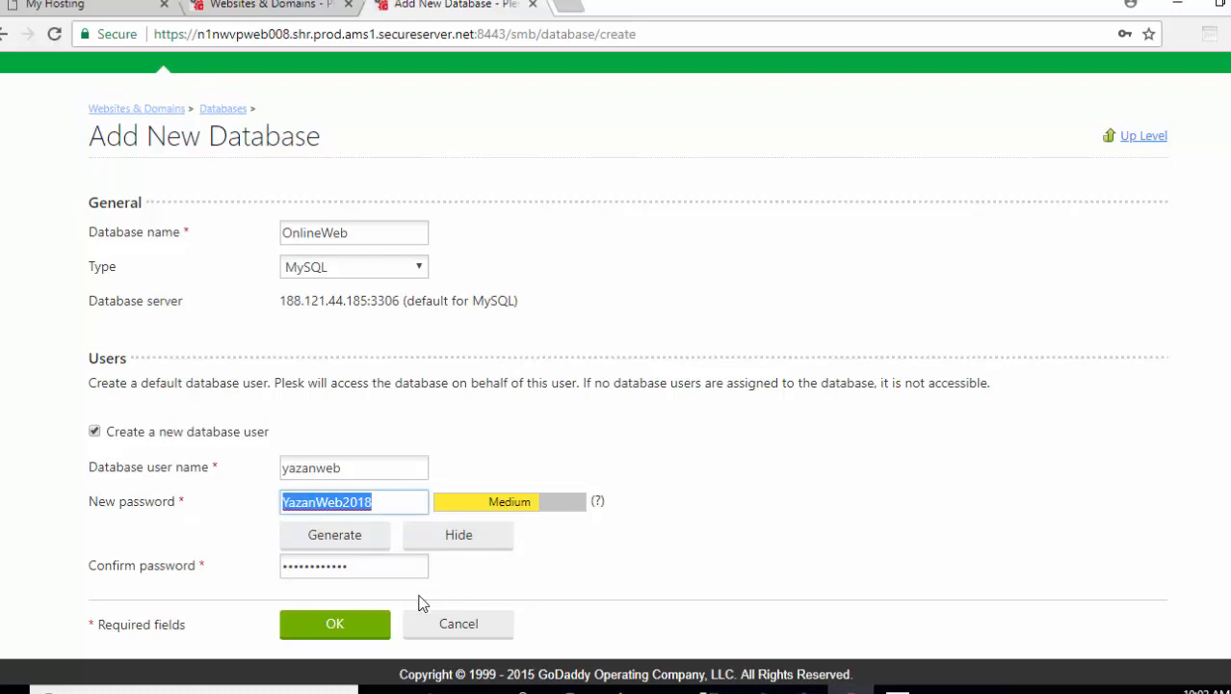
left_click(334, 624)
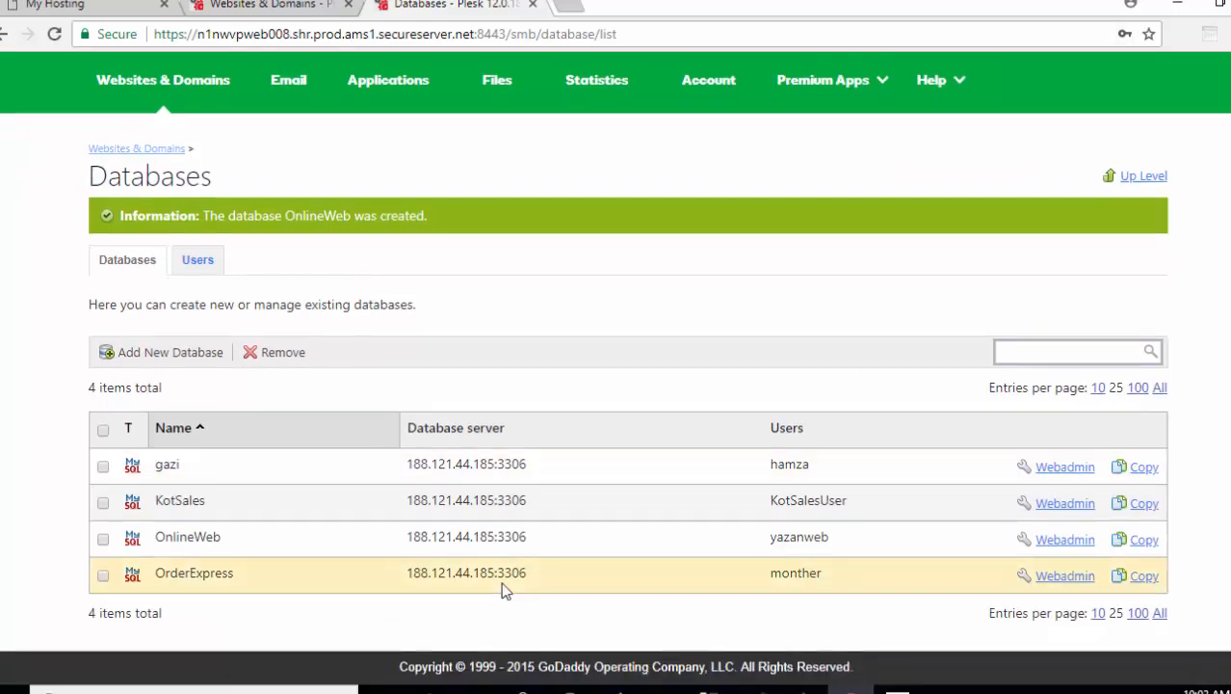
Step: Highlight the yazanweb user of the newly listed OnlineWeb database to verify it
double_click(188, 537)
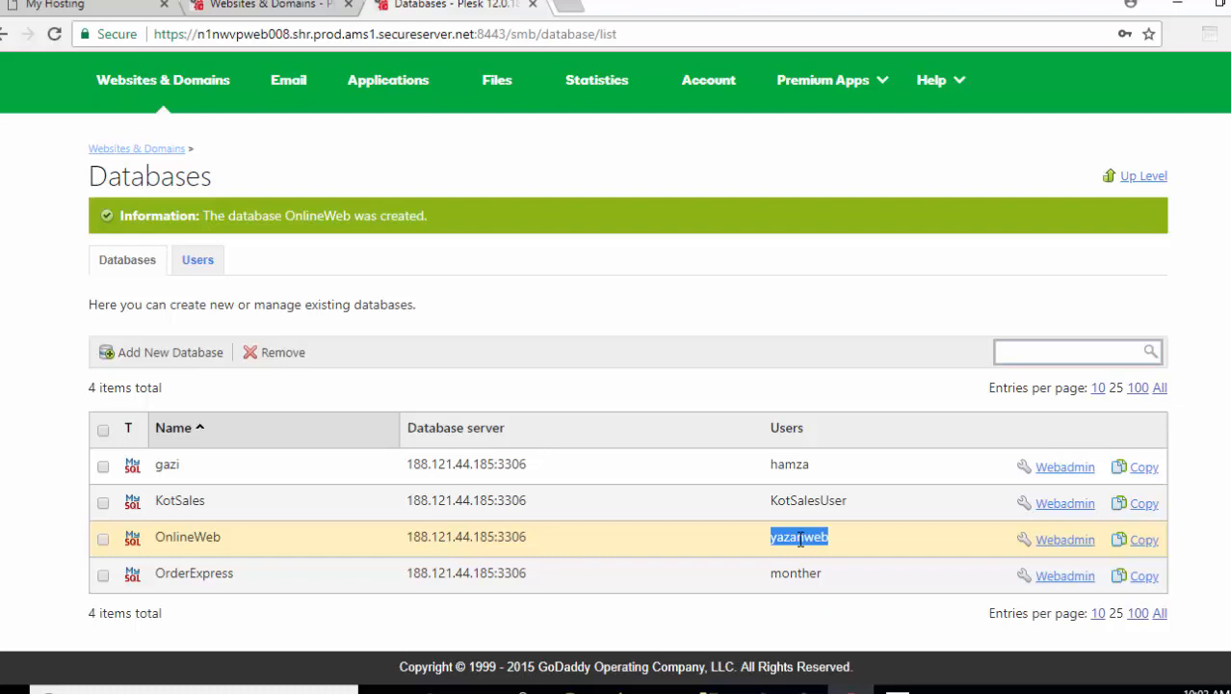
mouse_move(411, 540)
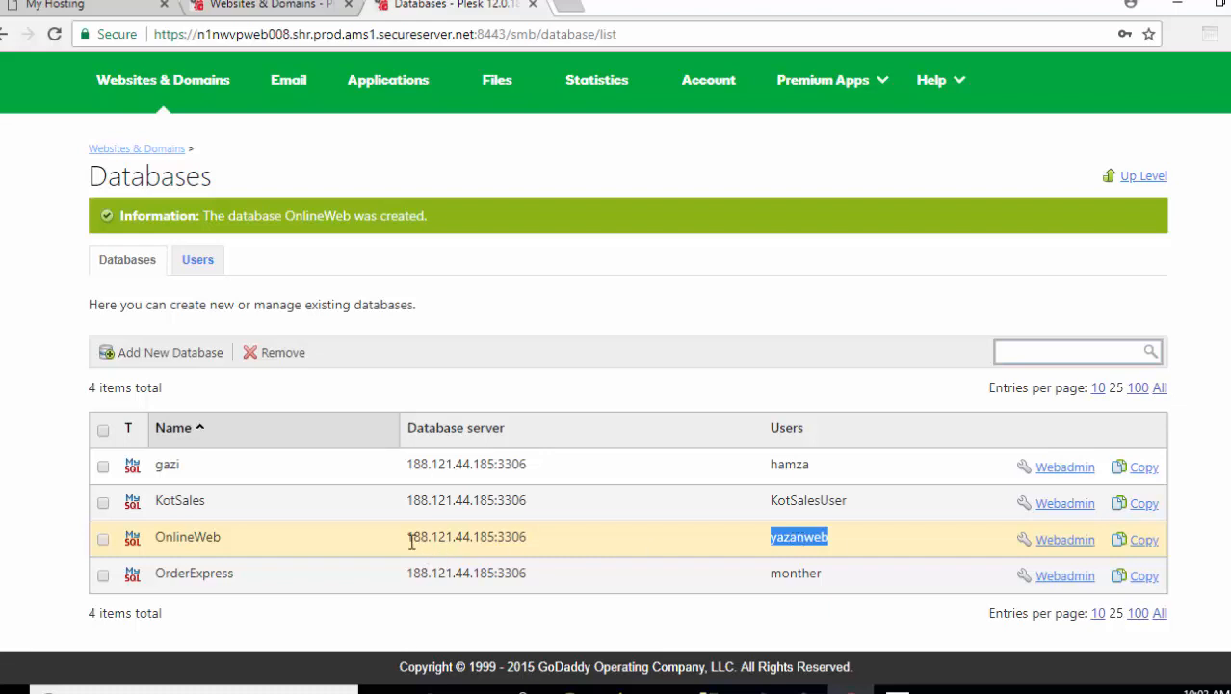